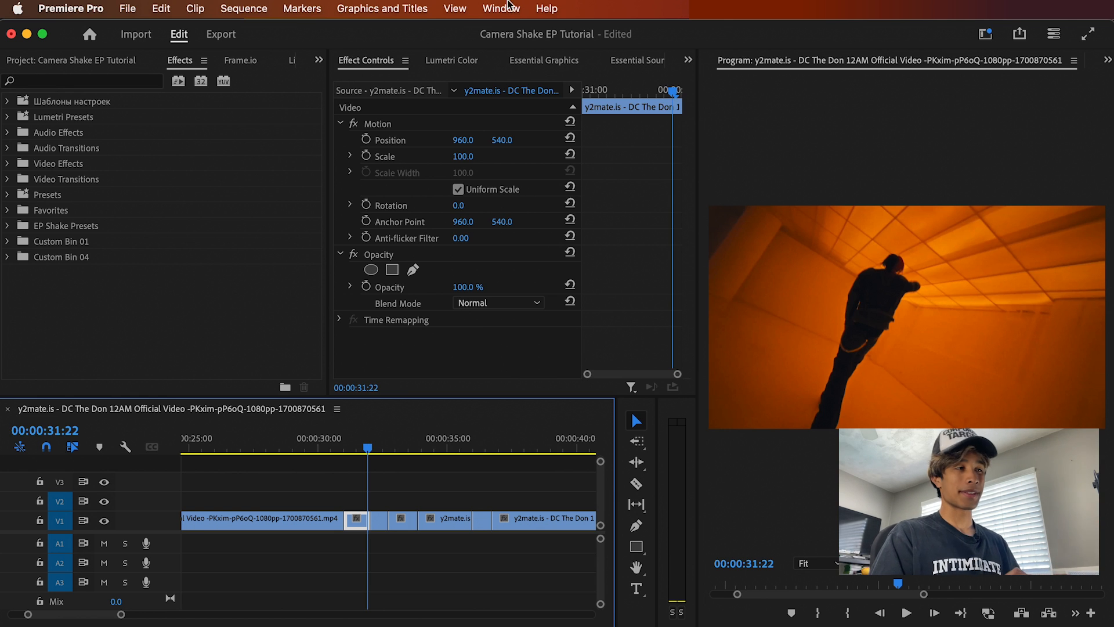
# - Show the Project panel bin with the two source clips
pyautogui.click(502, 8)
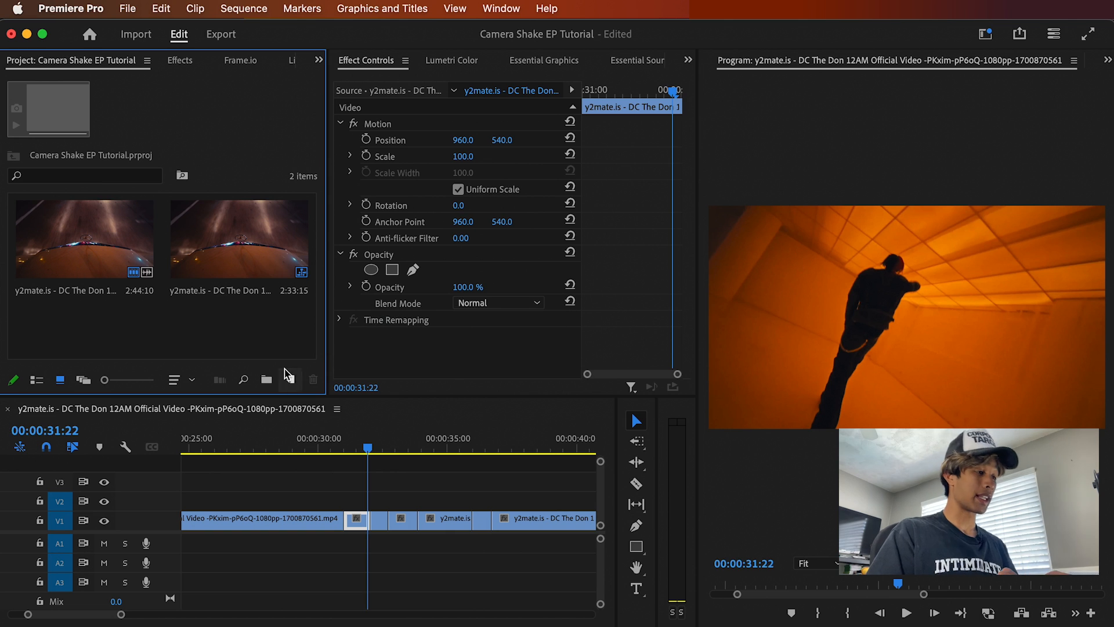
pyautogui.moveTo(266, 378)
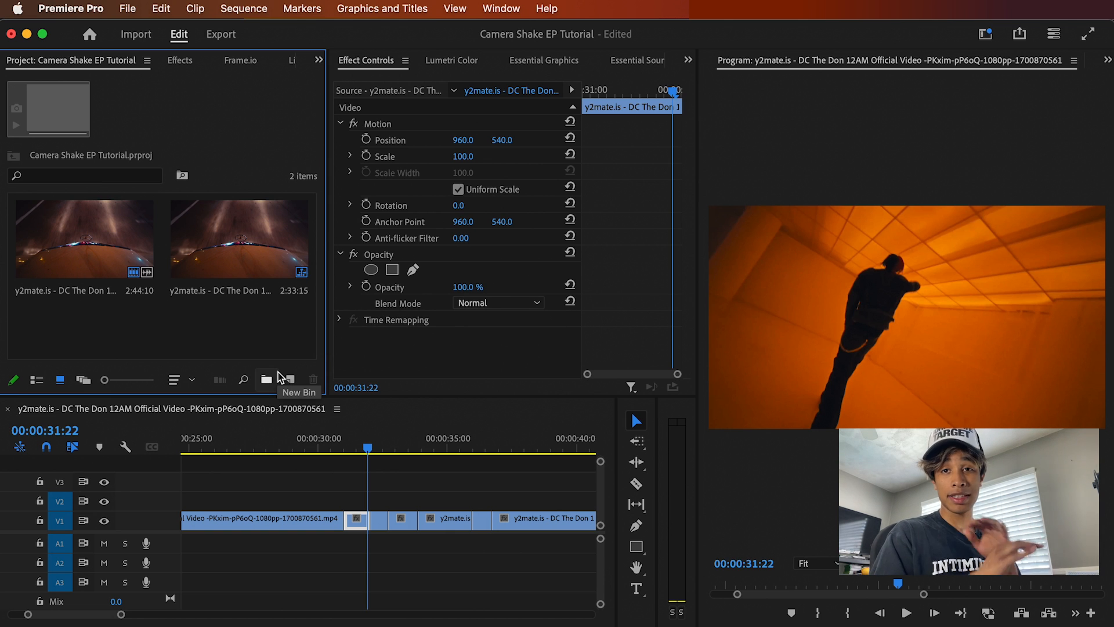
pyautogui.moveTo(291, 379)
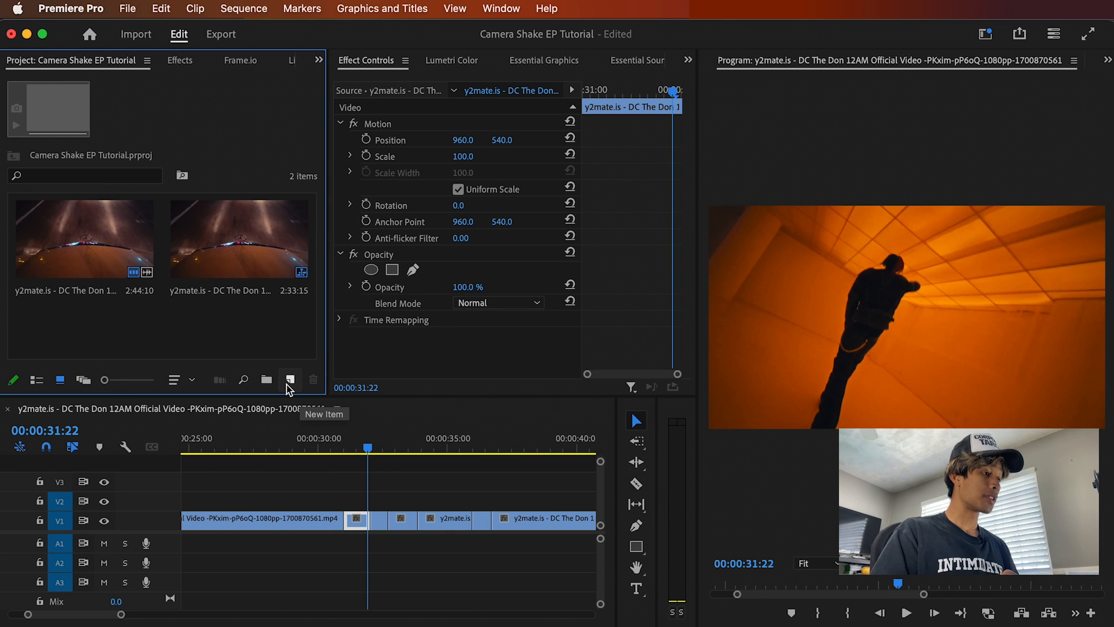
# - Create a 1920×1080 adjustment layer via New Item with default settings confirmed
pyautogui.click(290, 378)
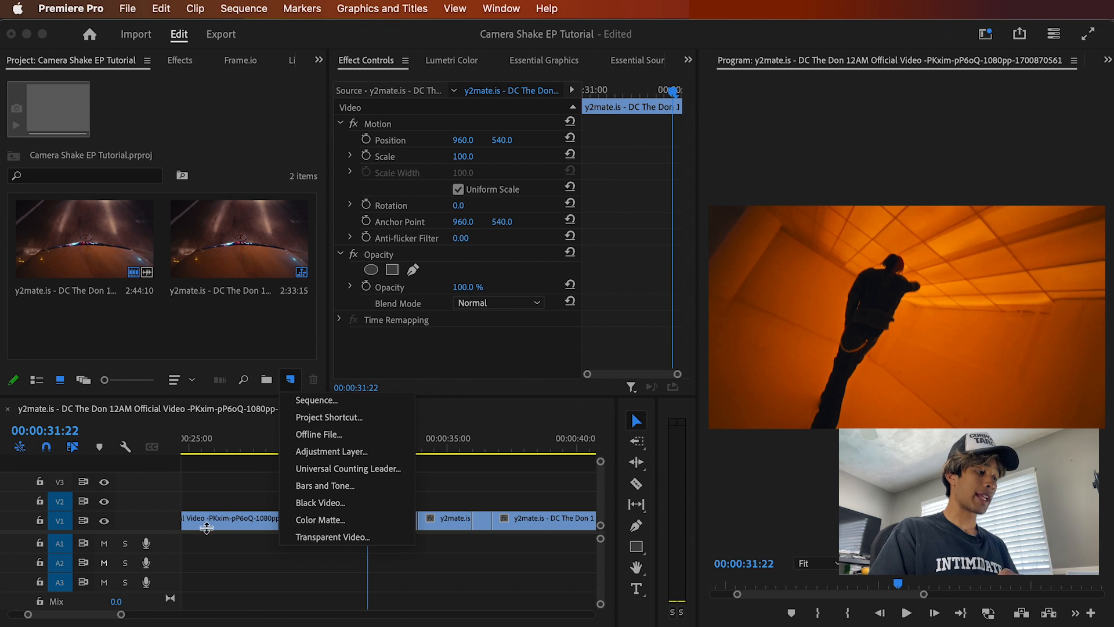
pyautogui.moveTo(311, 264)
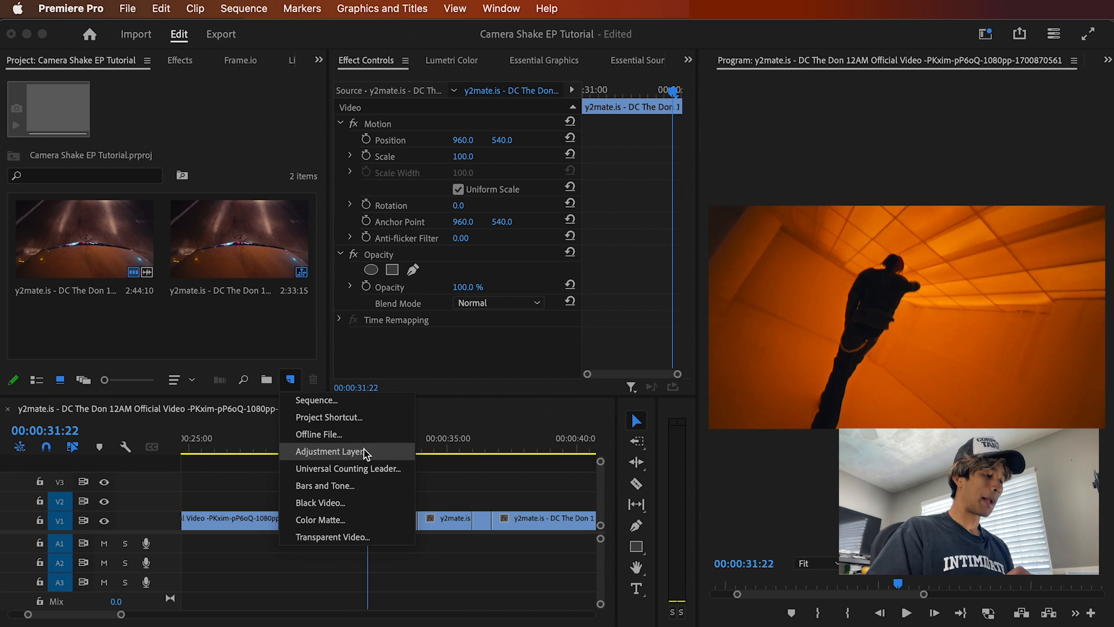
pyautogui.click(331, 451)
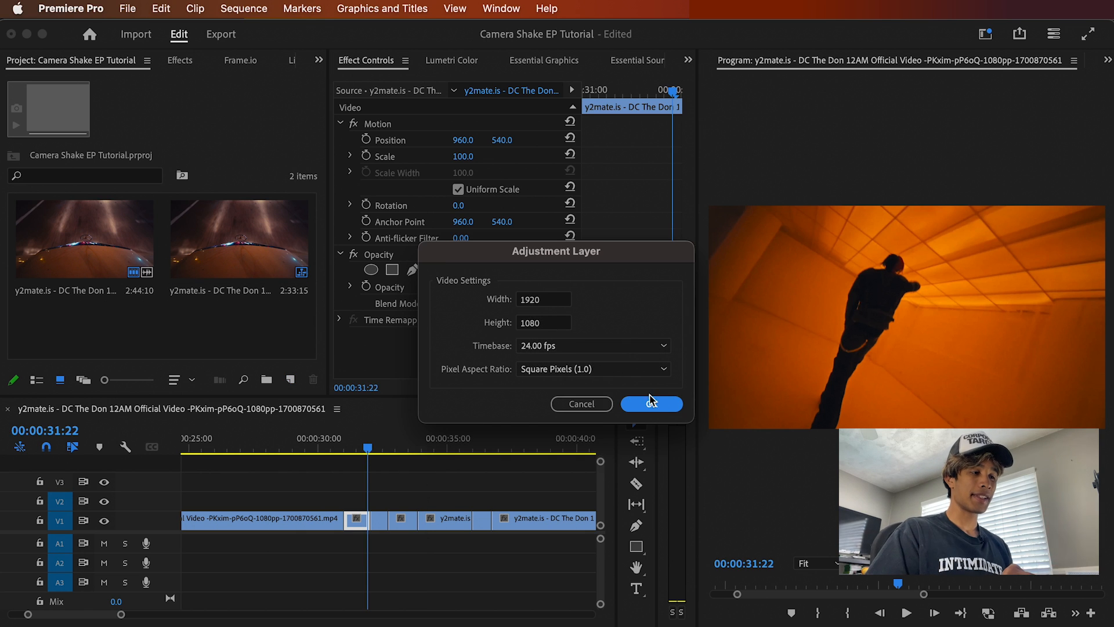
pyautogui.click(649, 404)
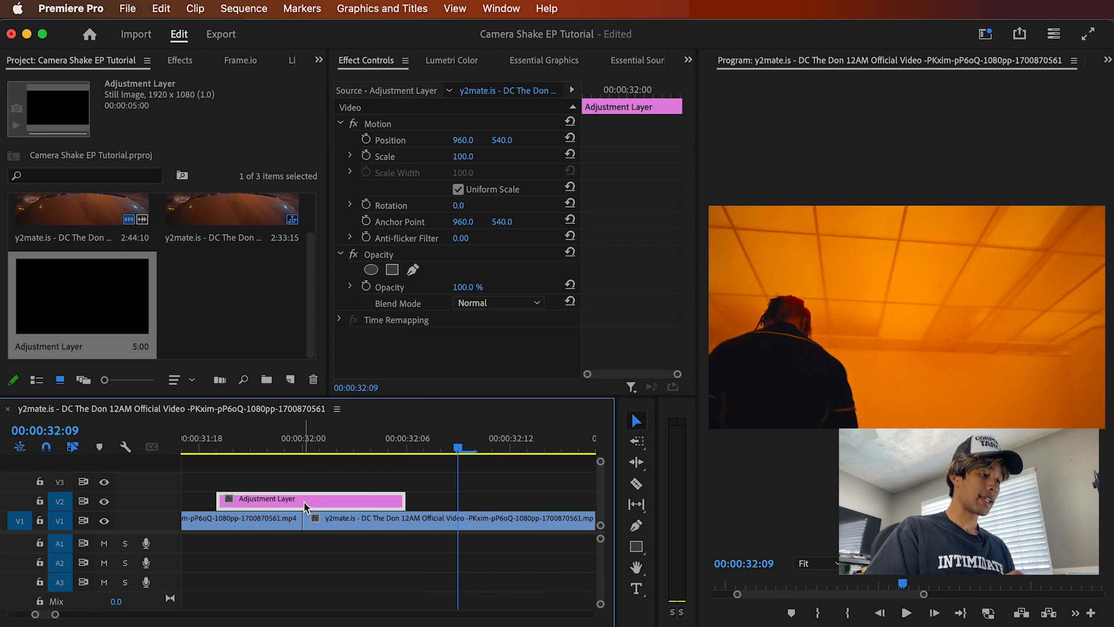
# - Deselect the timeline clips and show the Effects library
pyautogui.click(303, 438)
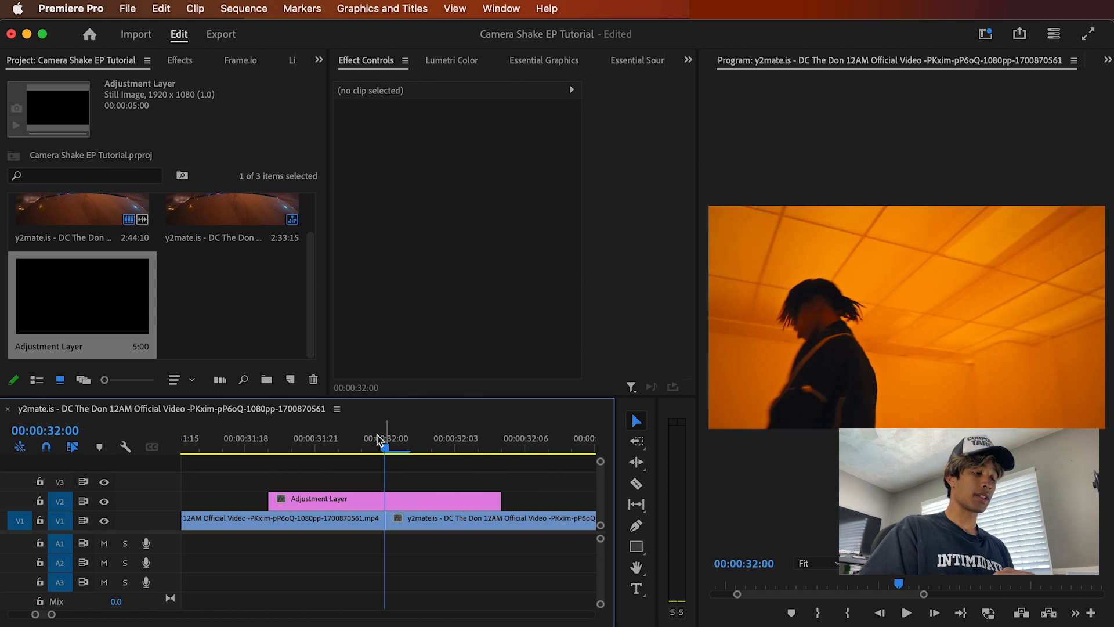
pyautogui.click(324, 499)
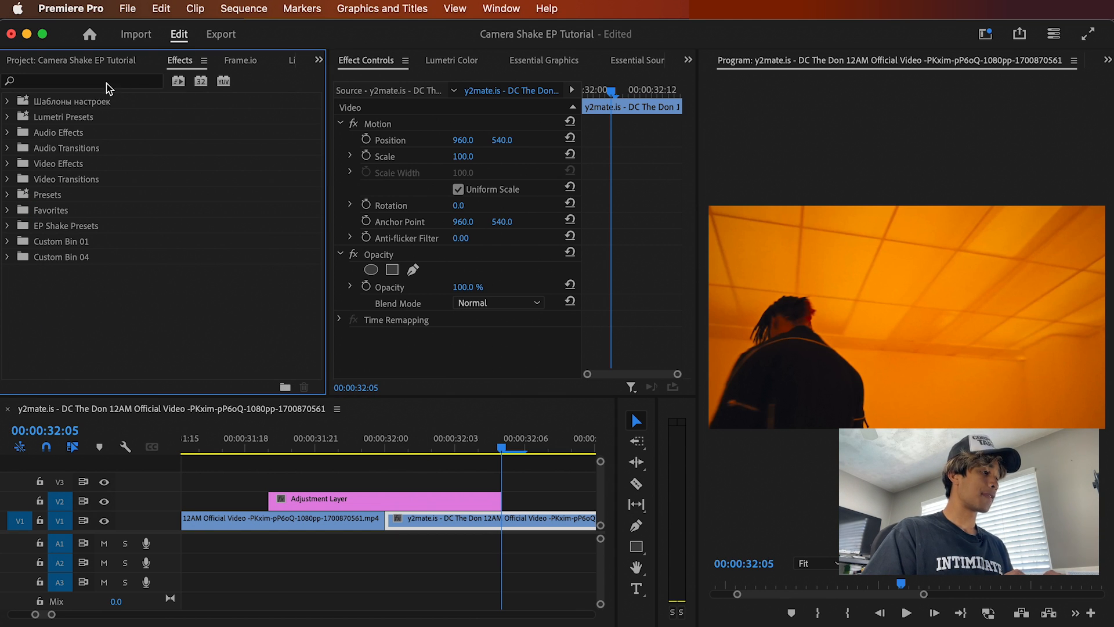
# - Find Transform by searching 'transf' and uncheck Use Composition's Shutter Angle on the adjustment layer
pyautogui.write('transf')
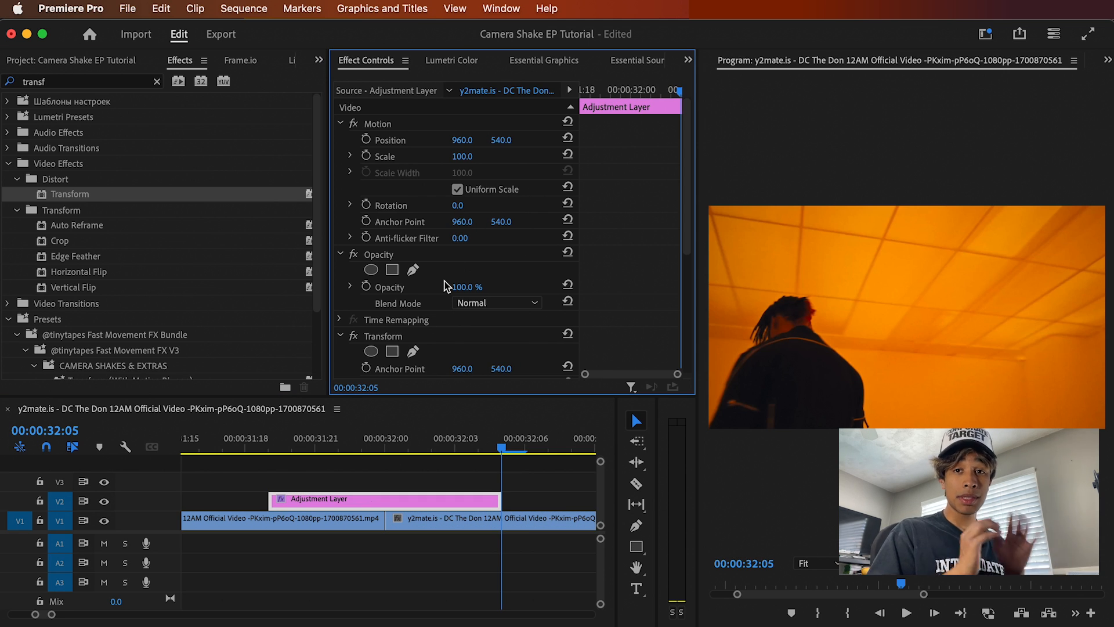
pyautogui.scroll(-3)
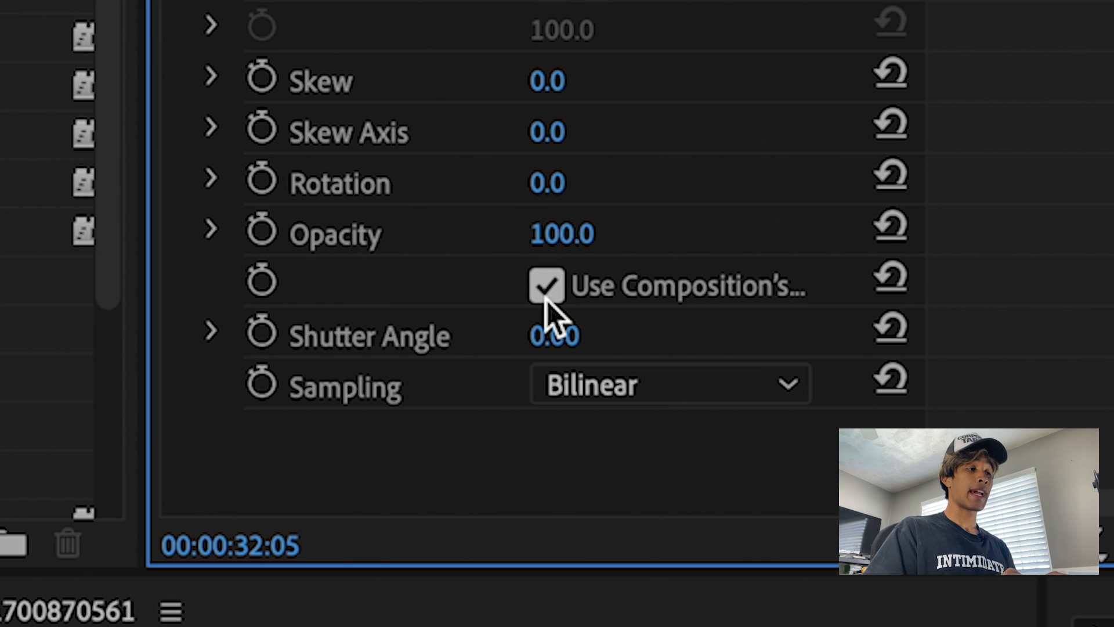
pyautogui.click(548, 286)
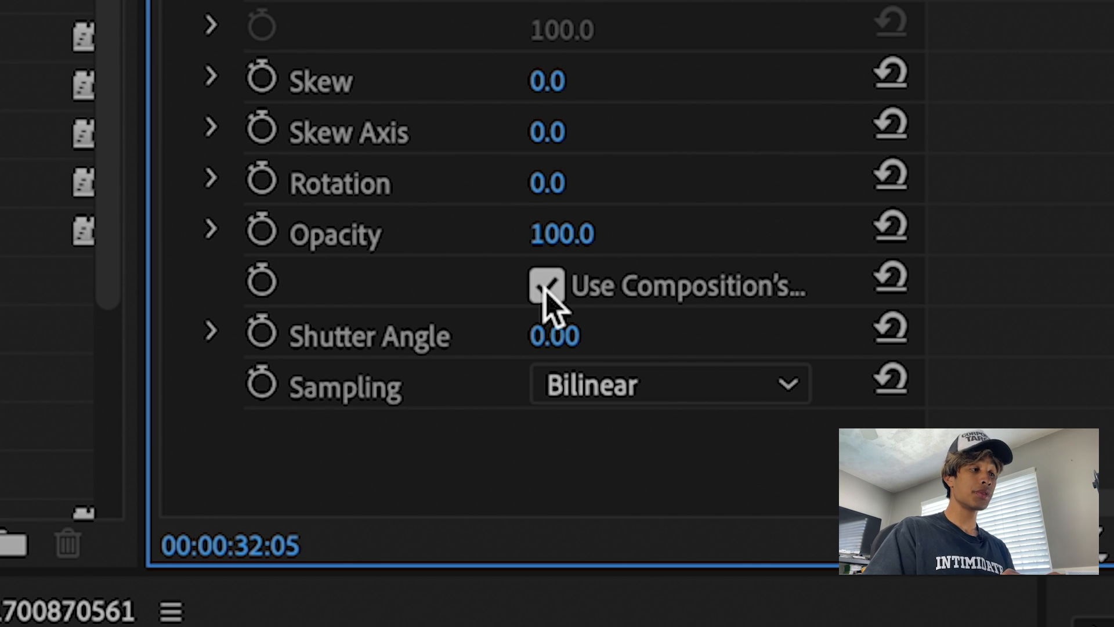
pyautogui.click(546, 286)
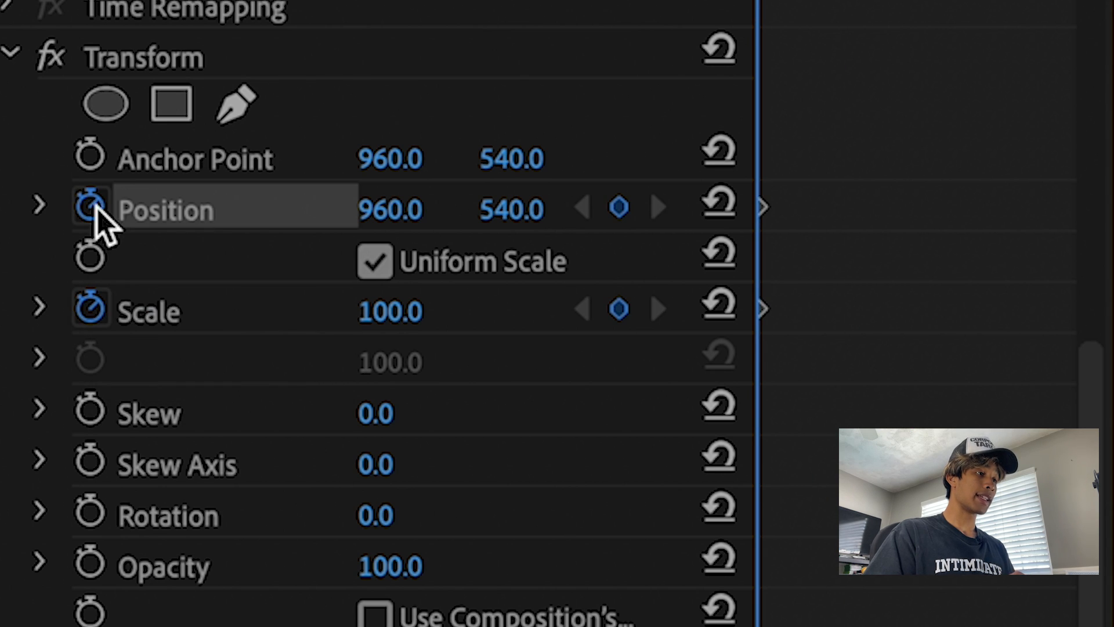
pyautogui.moveTo(774, 334)
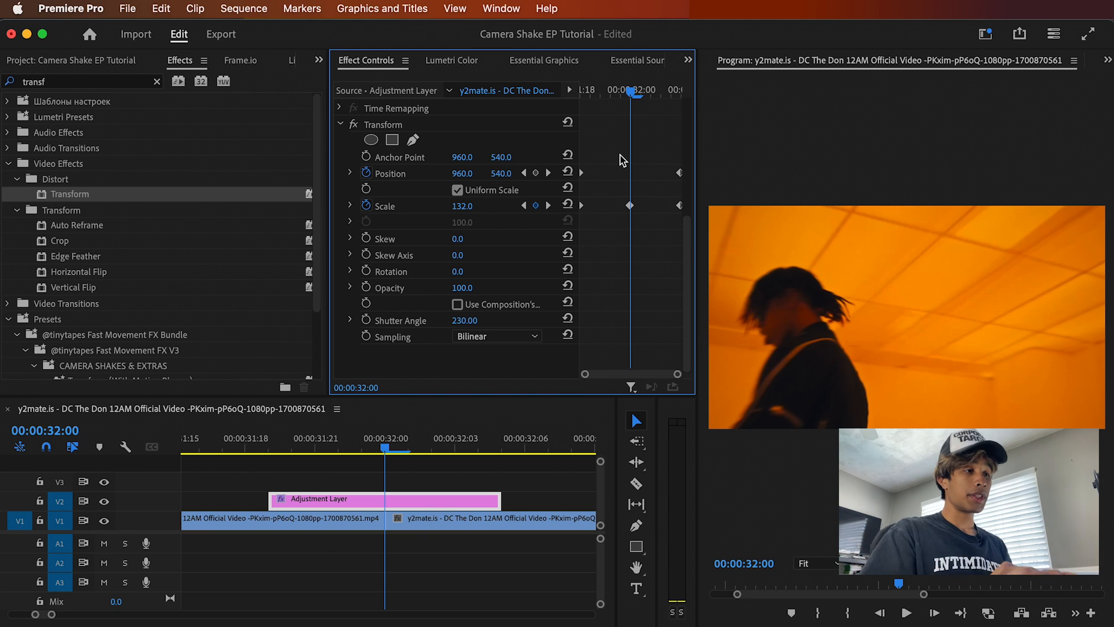
pyautogui.moveTo(462, 181)
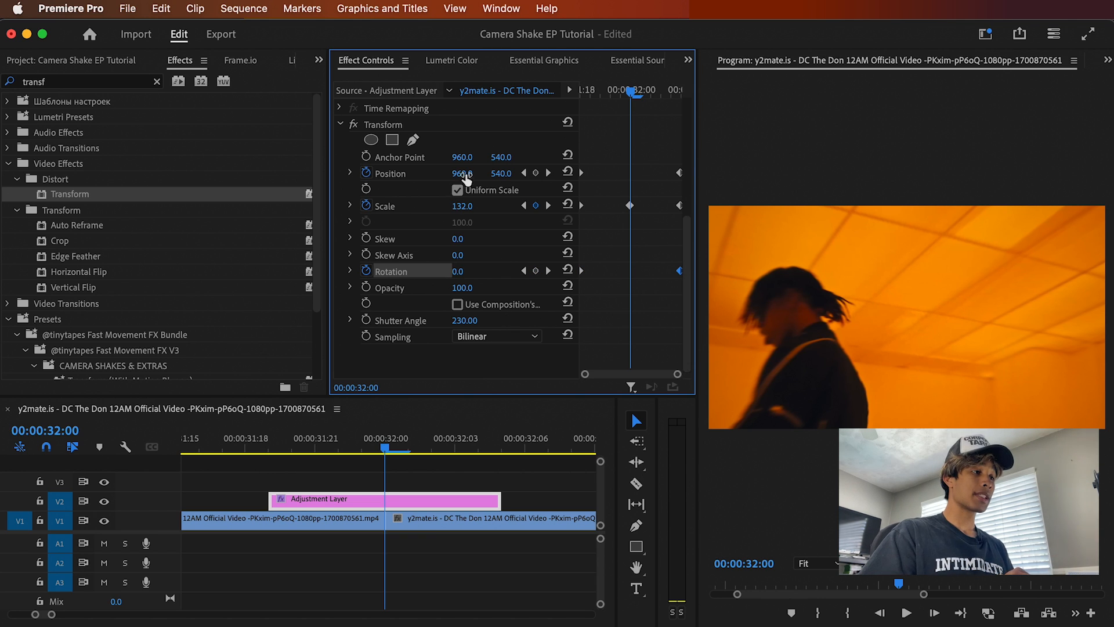
# - Offset the Transform Position X twice before the cut to start the shake keyframes
pyautogui.moveTo(463, 173); pyautogui.dragTo(463, 172)
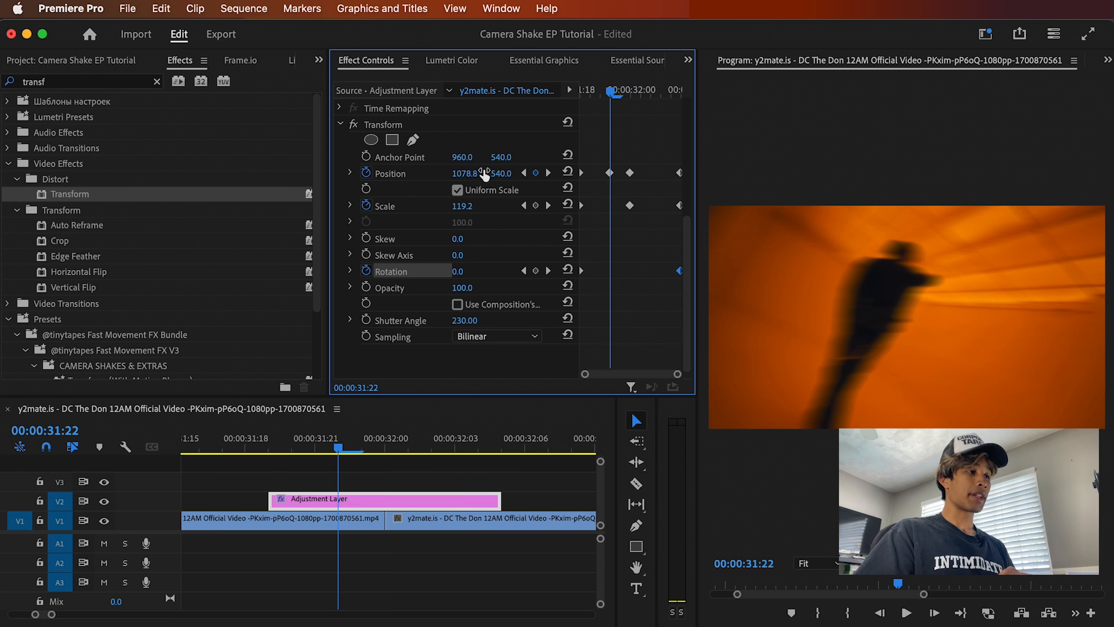
pyautogui.moveTo(501, 173); pyautogui.dragTo(501, 173)
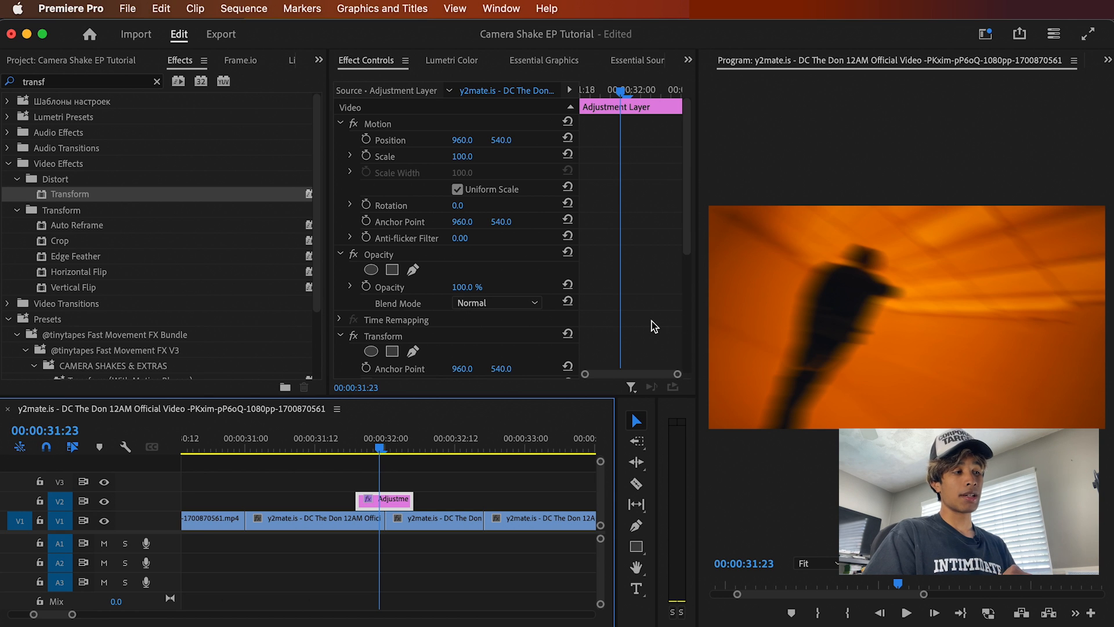
# - Push the Transform position down-left and further off-centre for bigger jolt keyframes
pyautogui.scroll(-3)
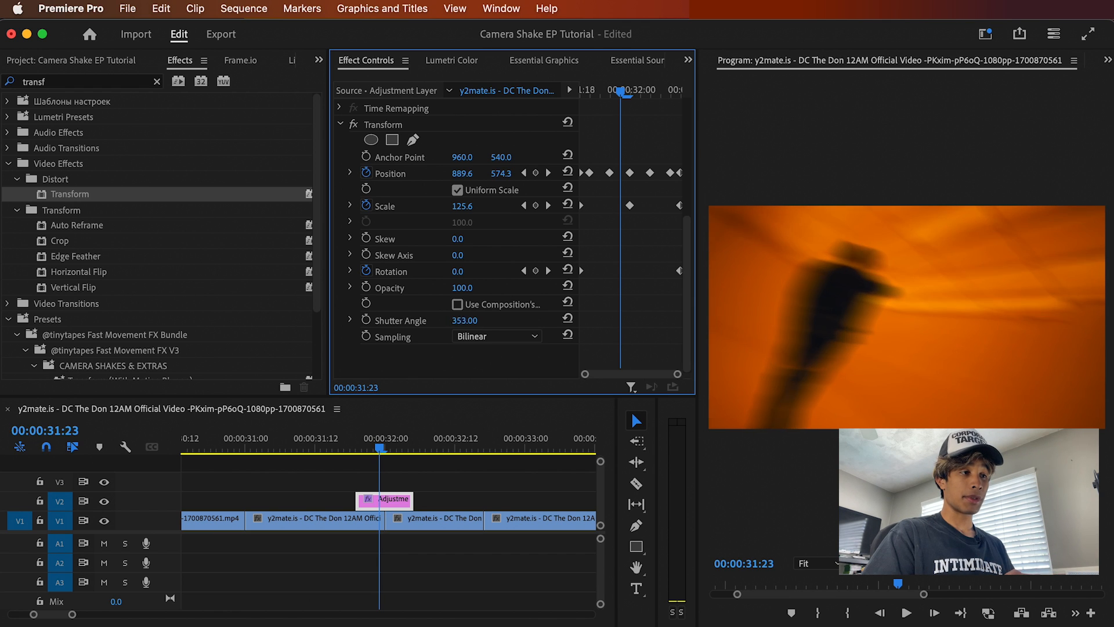
pyautogui.moveTo(464, 320); pyautogui.dragTo(472, 320)
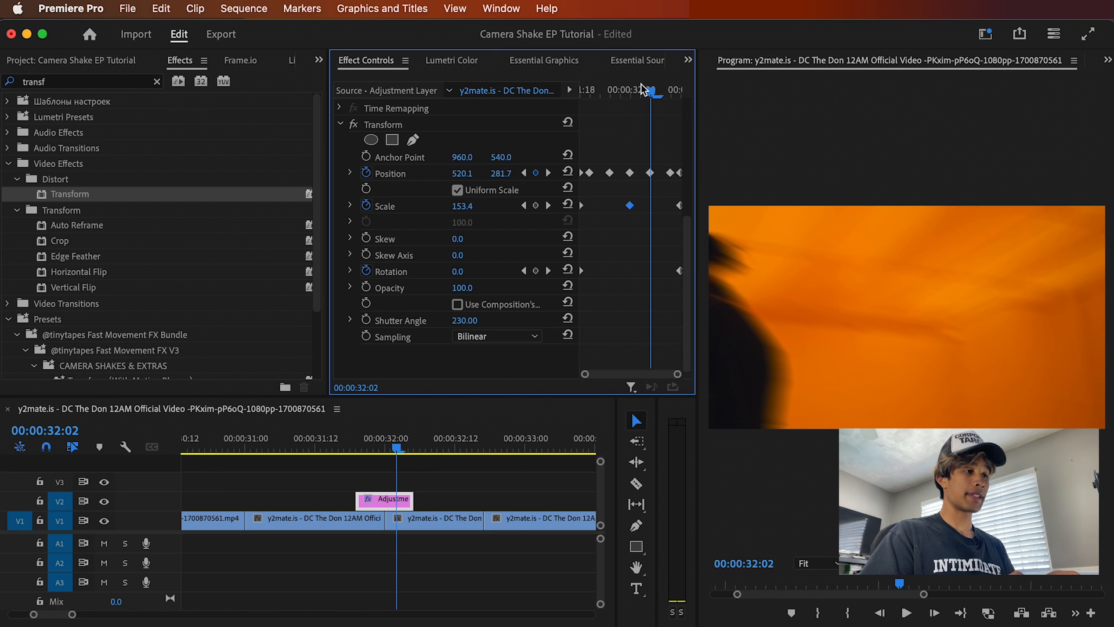
pyautogui.moveTo(398, 447); pyautogui.dragTo(362, 447)
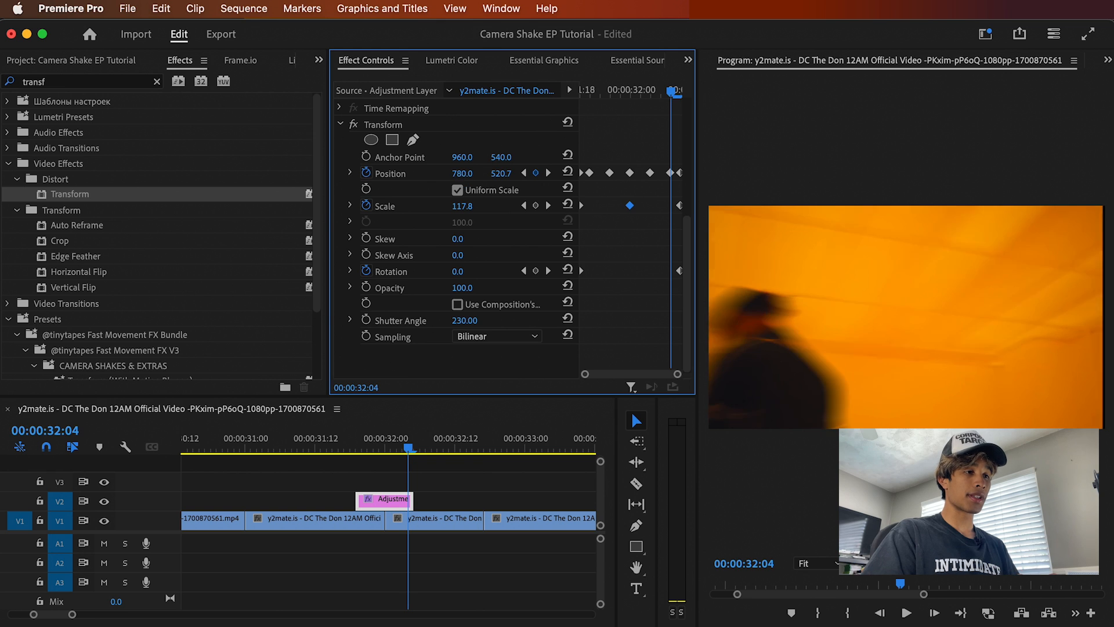
pyautogui.click(314, 448)
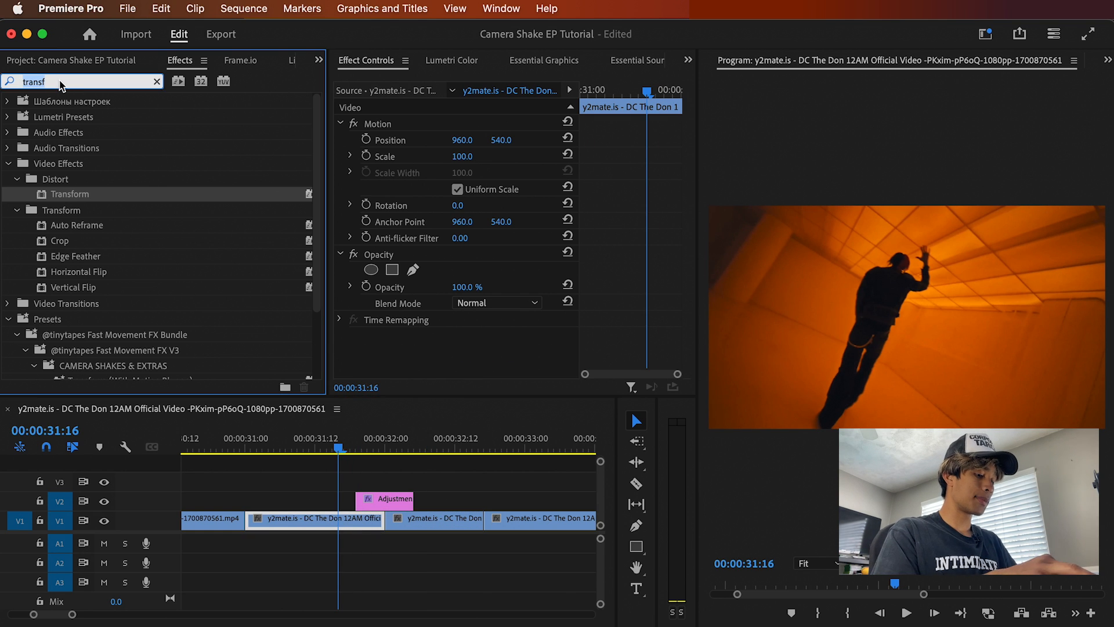
# - Find Lumetri Color by searching 'lumetr' and start keyframing its Exposure
pyautogui.write('lumetri')
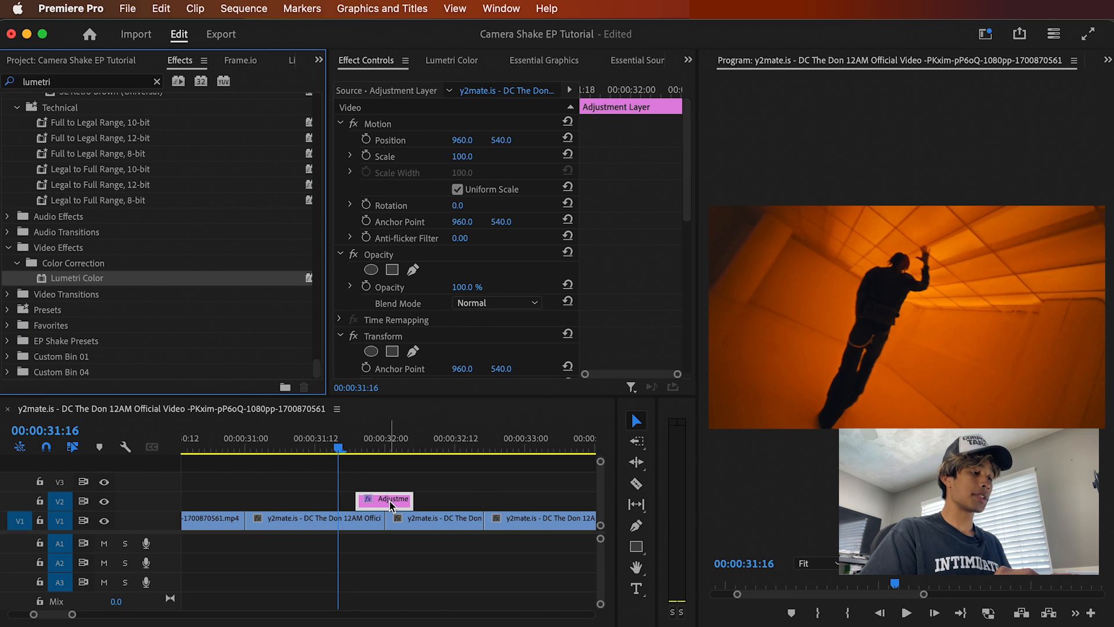
pyautogui.scroll(-3)
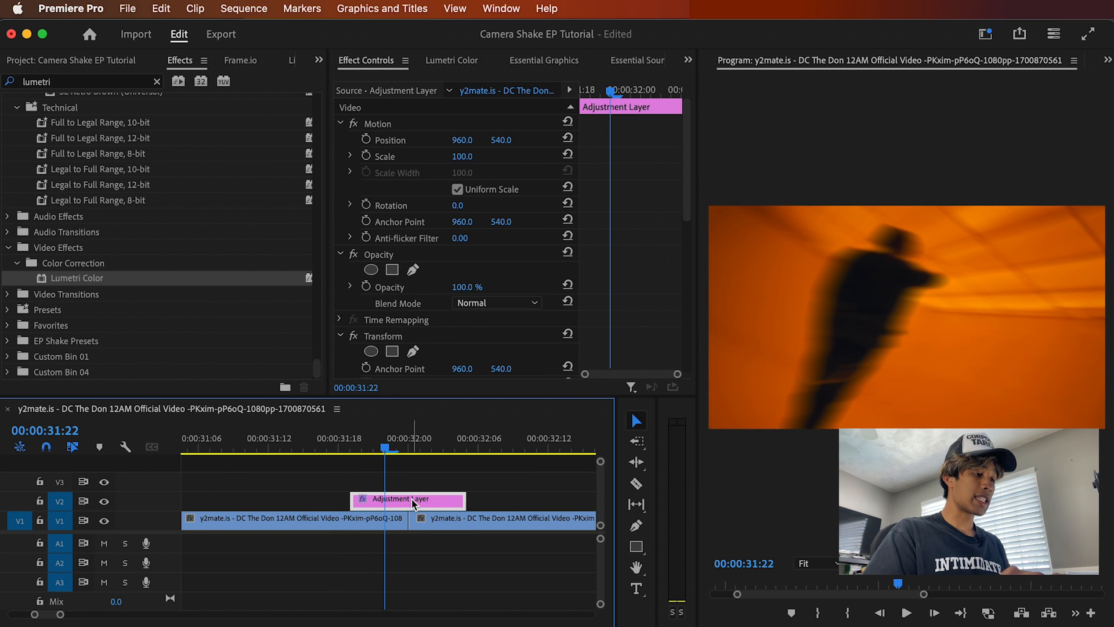
pyautogui.scroll(-3)
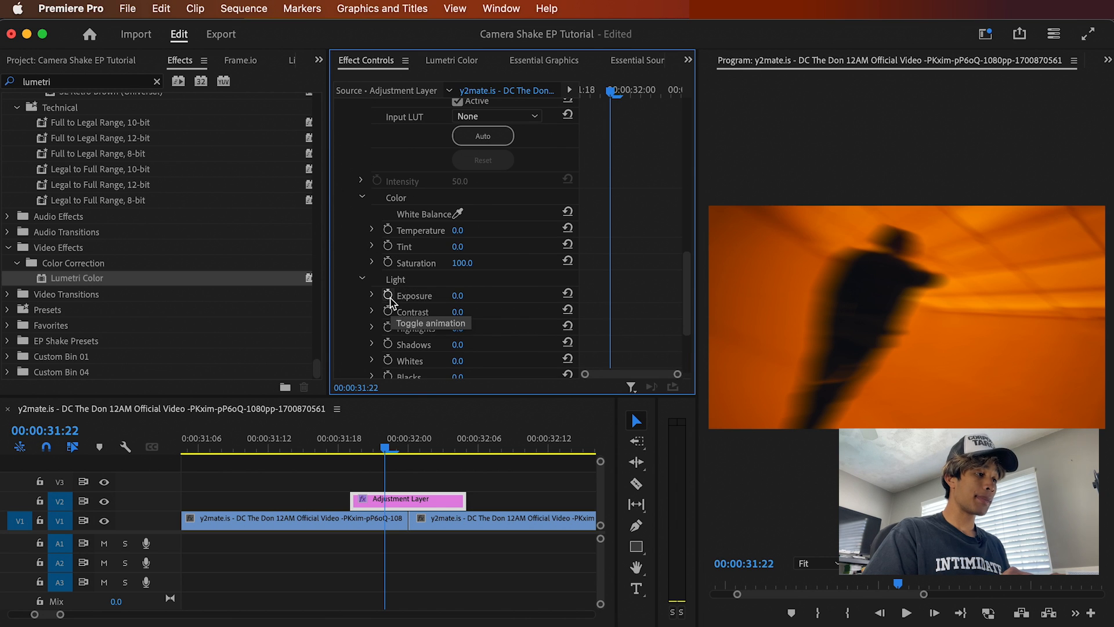
pyautogui.click(389, 296)
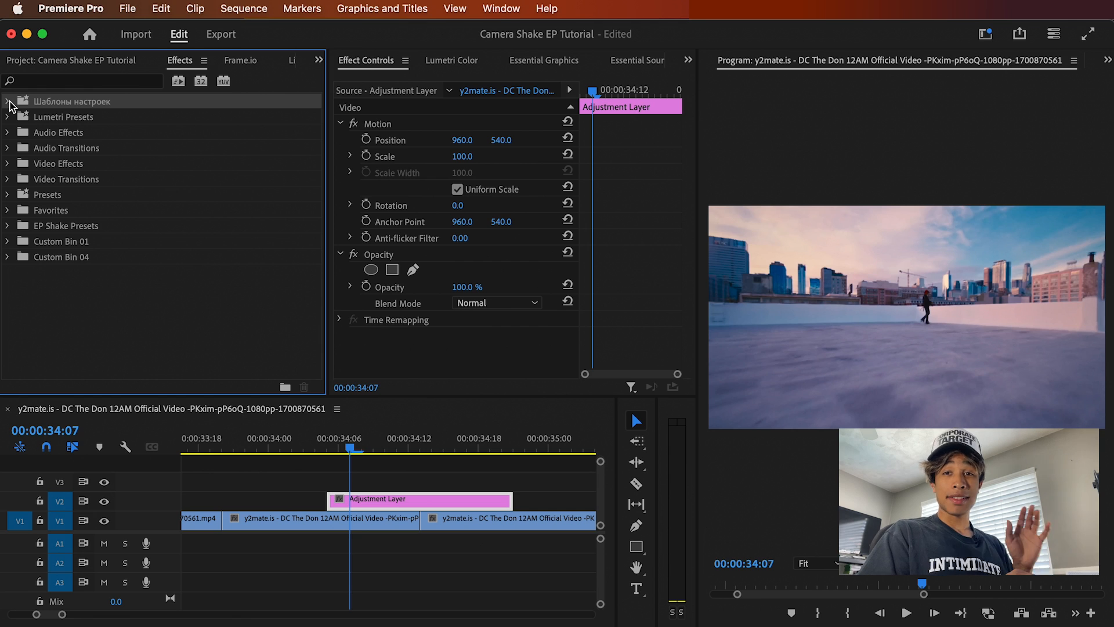
pyautogui.click(81, 80)
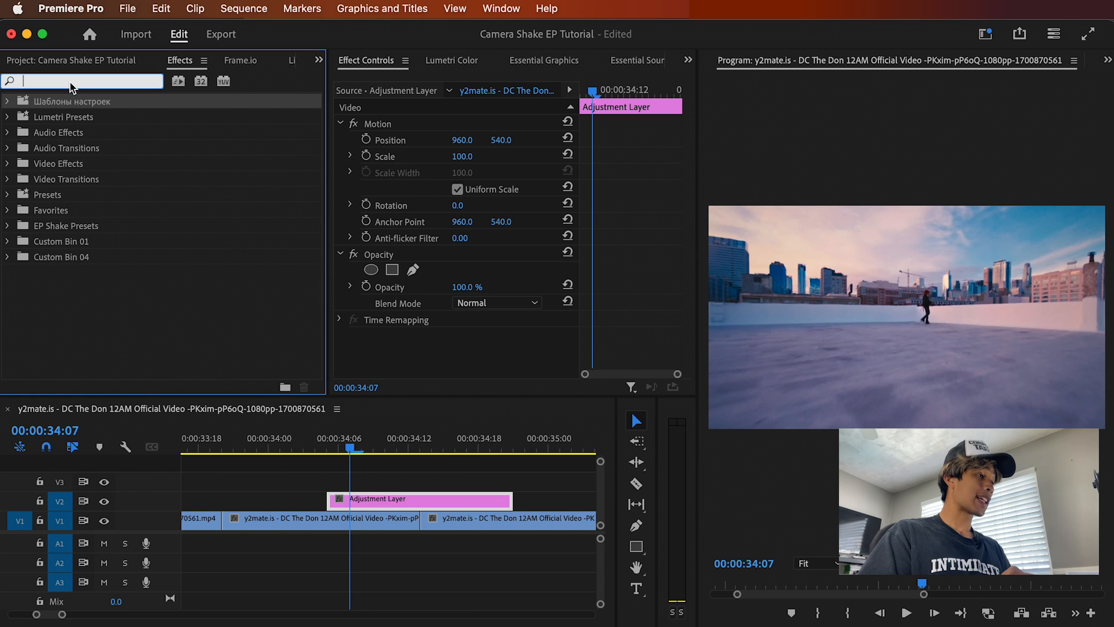
# - Search 'repli' and pick the Replicate effect for the adjustment layer
pyautogui.write('repli')
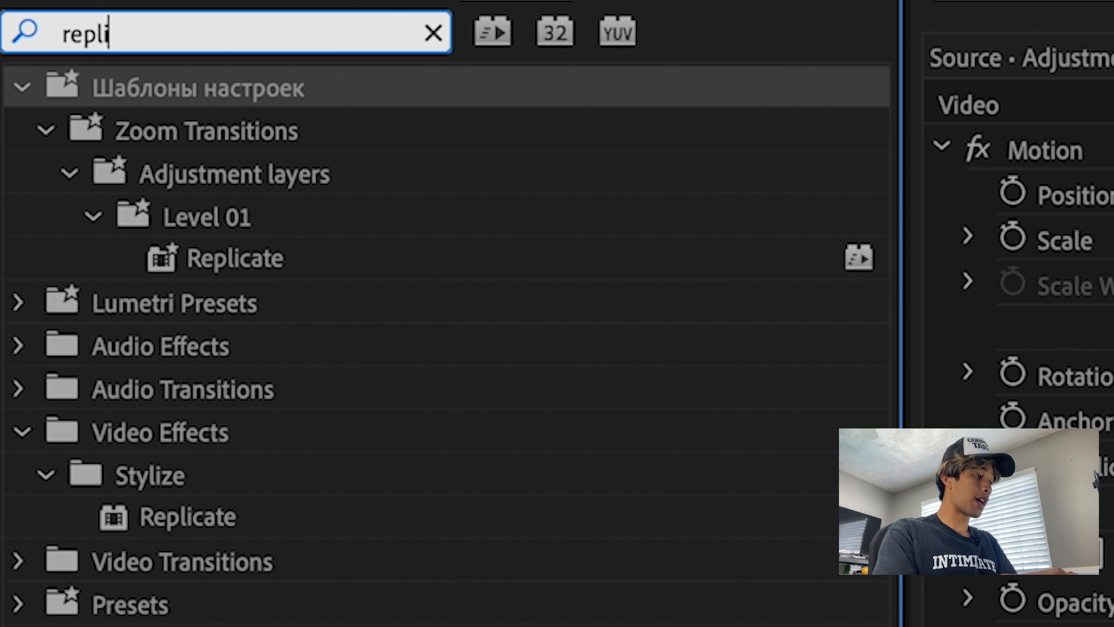
pyautogui.click(235, 258)
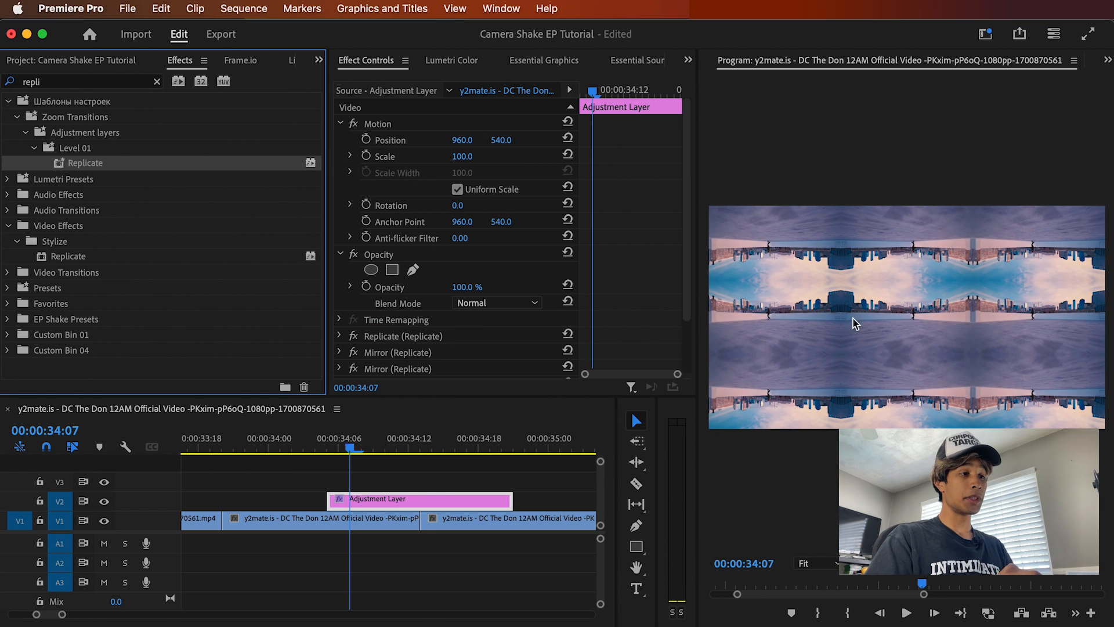
pyautogui.moveTo(916, 327)
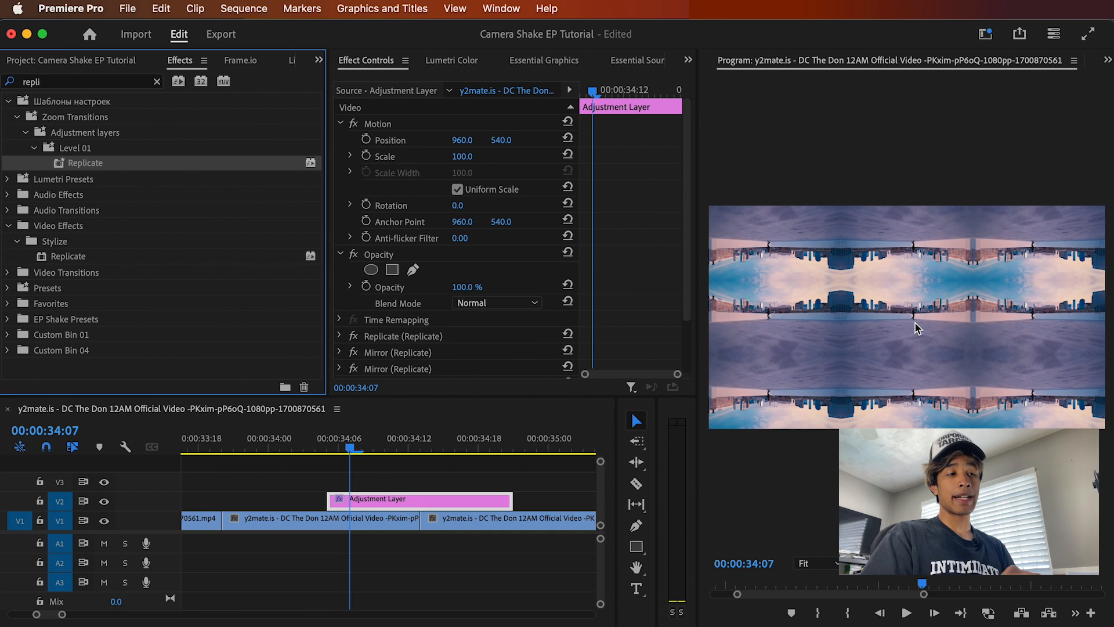
pyautogui.moveTo(902, 325)
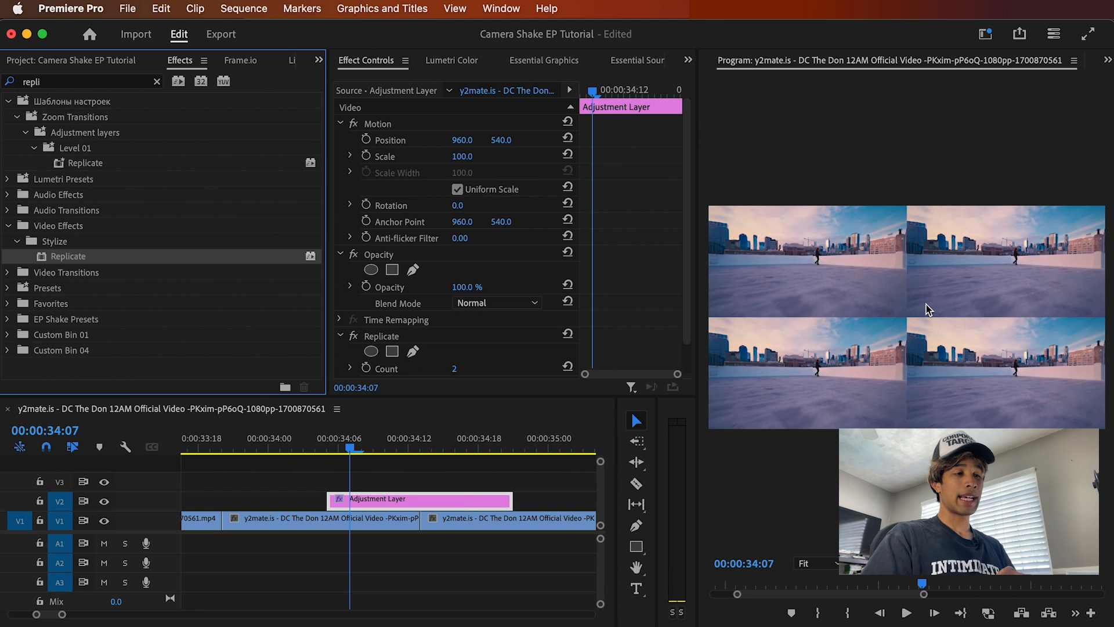
# - Set the Replicate Count to 9 for a dense tile grid
pyautogui.write('9')
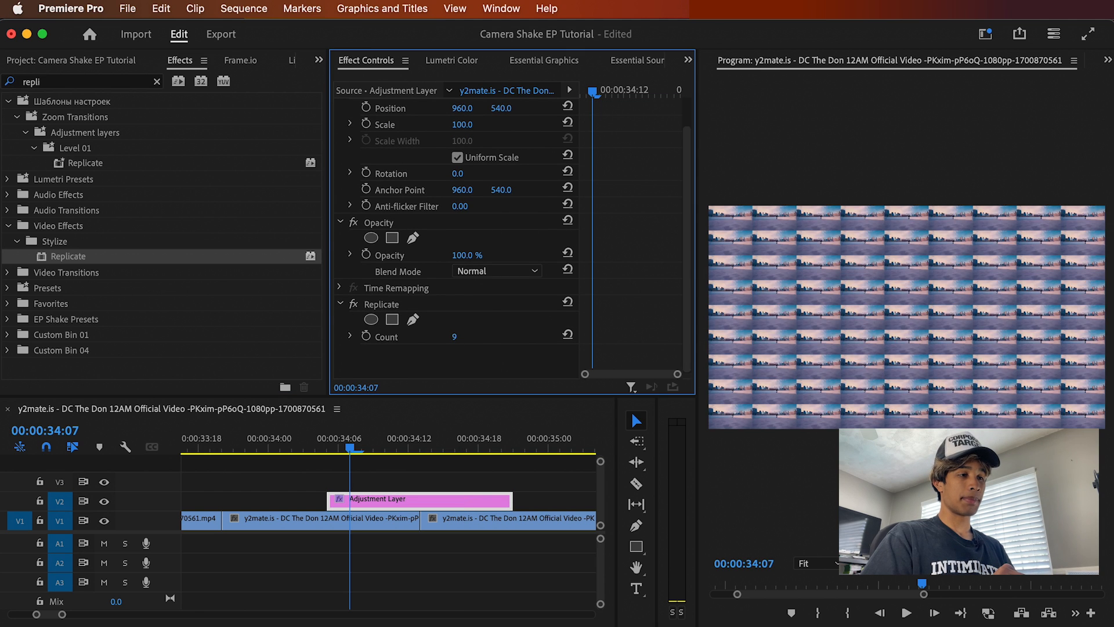
pyautogui.moveTo(458, 337); pyautogui.dragTo(455, 336)
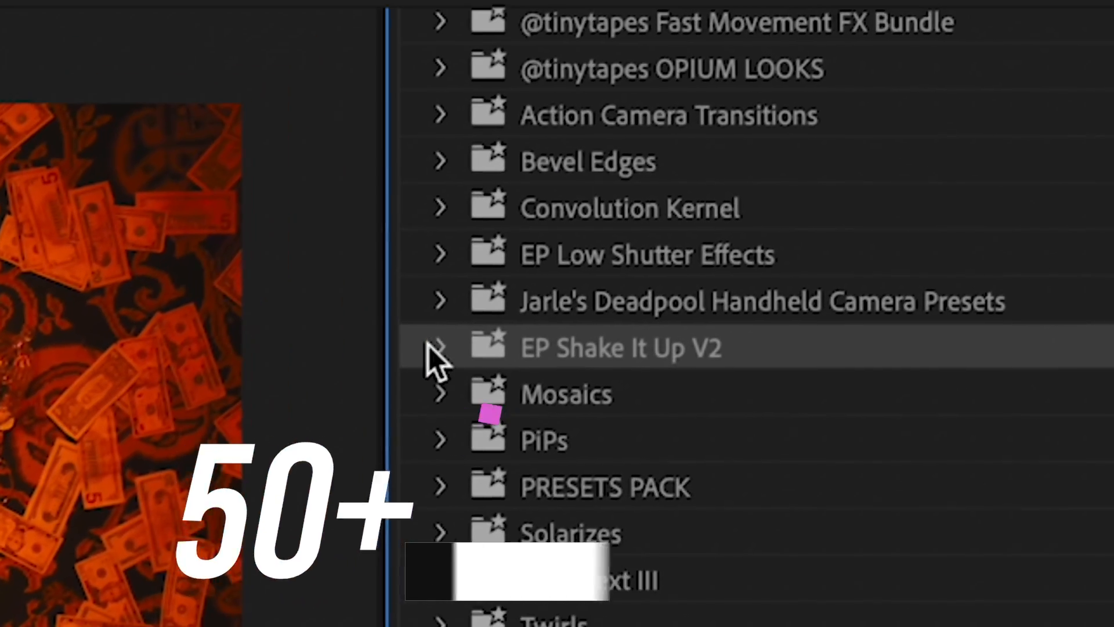
# - Swap the plain Replicate for the mirrored Replicate preset from Zoom Transitions Level 01
pyautogui.click(438, 347)
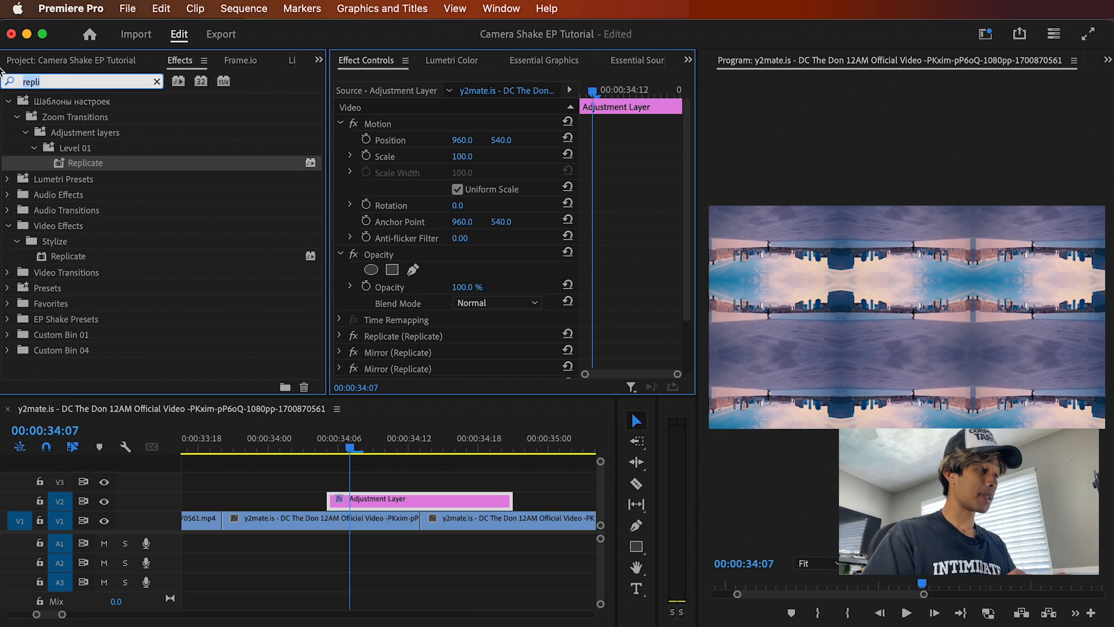
# - Apply Distort > Transform, keyframe Scale from 300 at the start, with its own 242° shutter angle
pyautogui.write('transf')
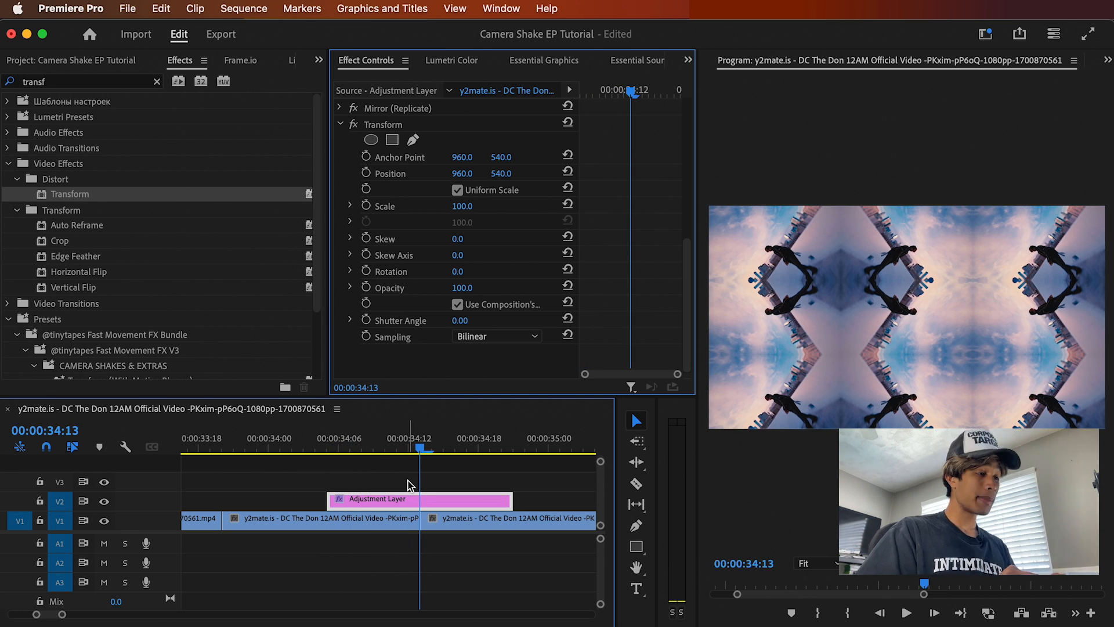
pyautogui.moveTo(367, 206)
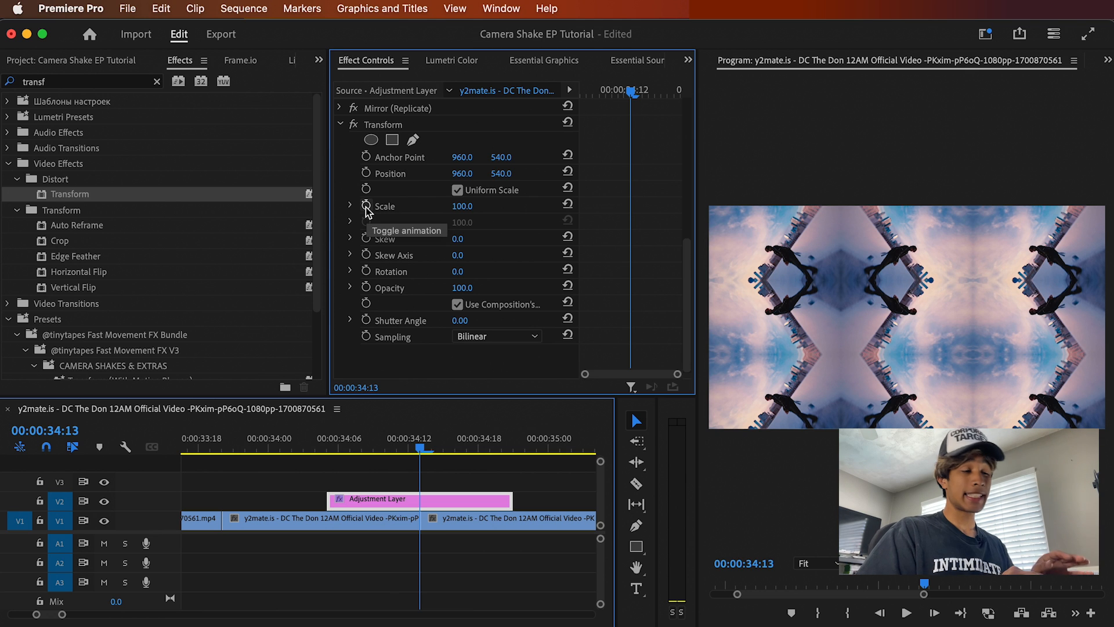
pyautogui.click(367, 207)
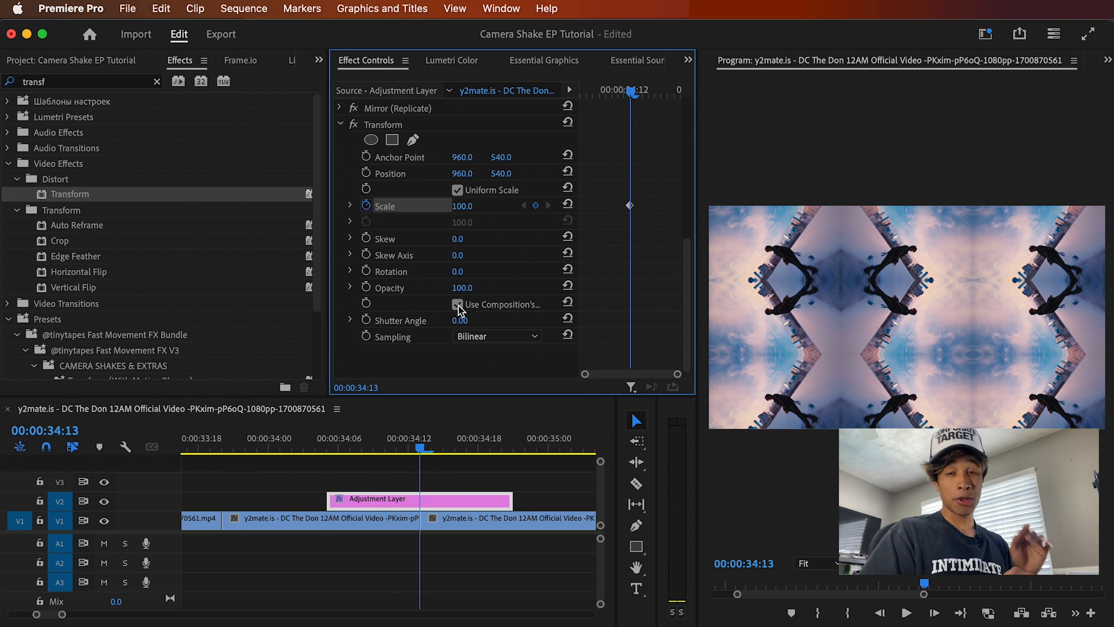
pyautogui.click(457, 304)
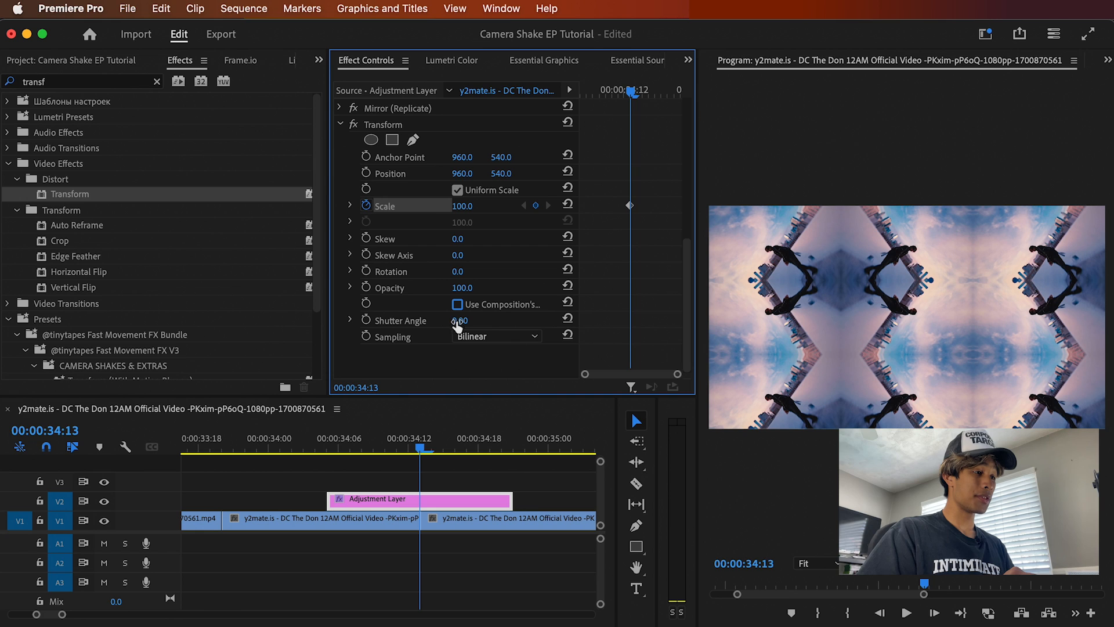
pyautogui.moveTo(459, 320); pyautogui.dragTo(469, 320)
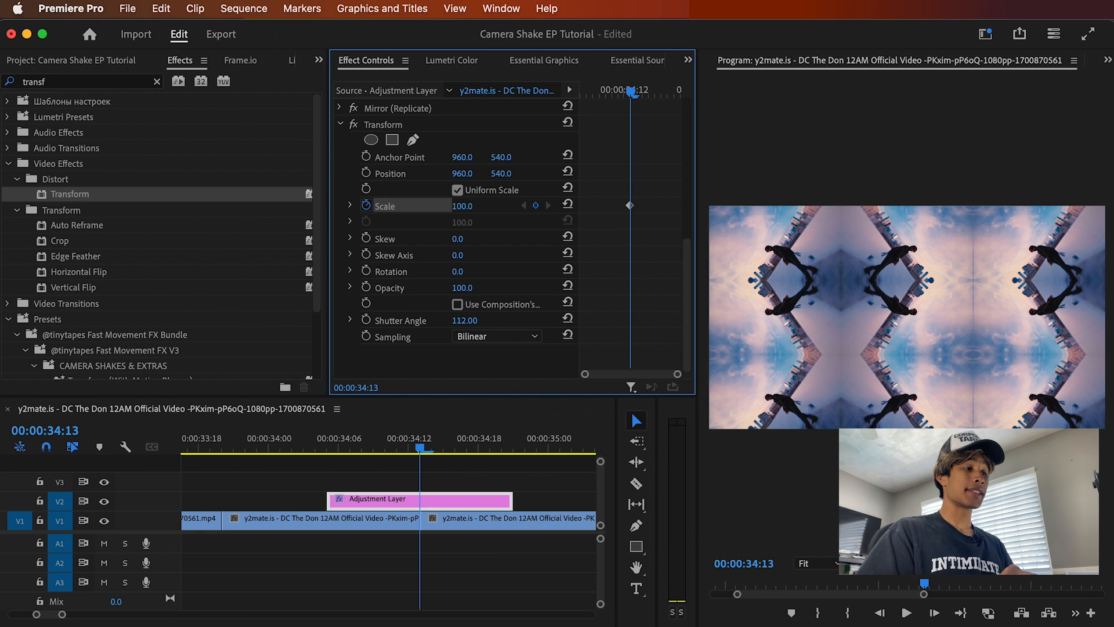
pyautogui.moveTo(464, 320); pyautogui.dragTo(468, 320)
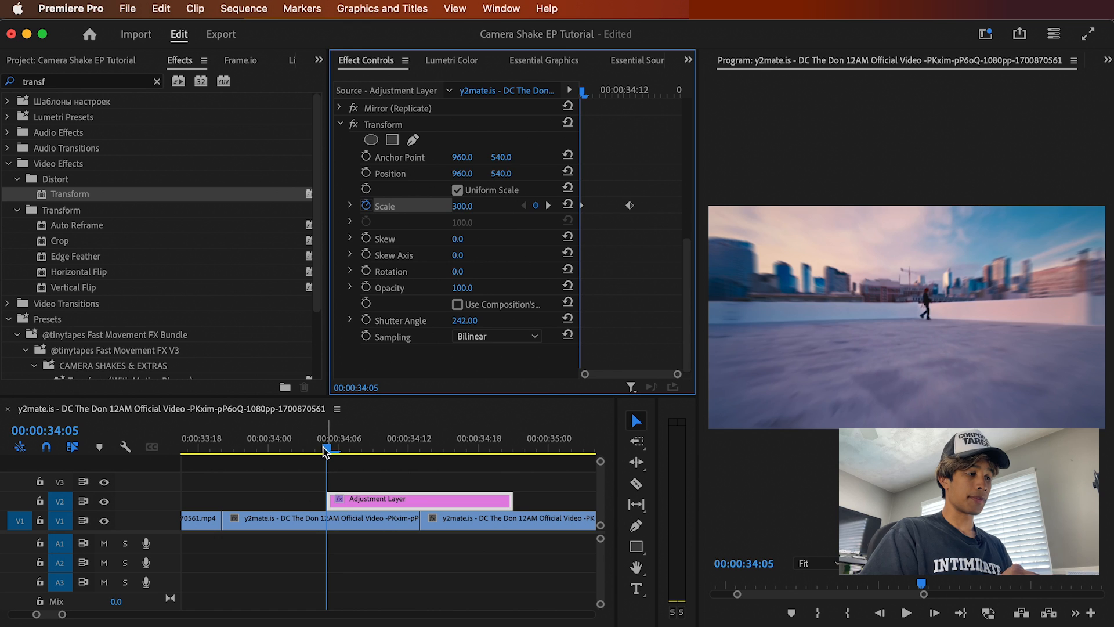
pyautogui.click(320, 519)
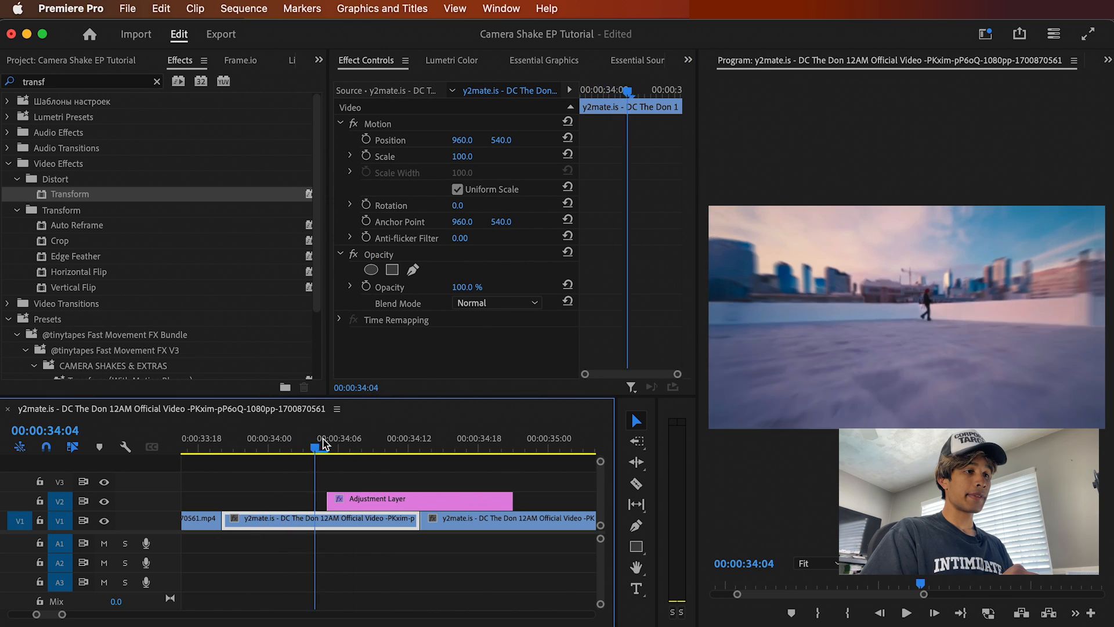
# - Retime the Scale keyframes (300 start, 100 end) and set in/out points around the 34-second cut
pyautogui.click(373, 437)
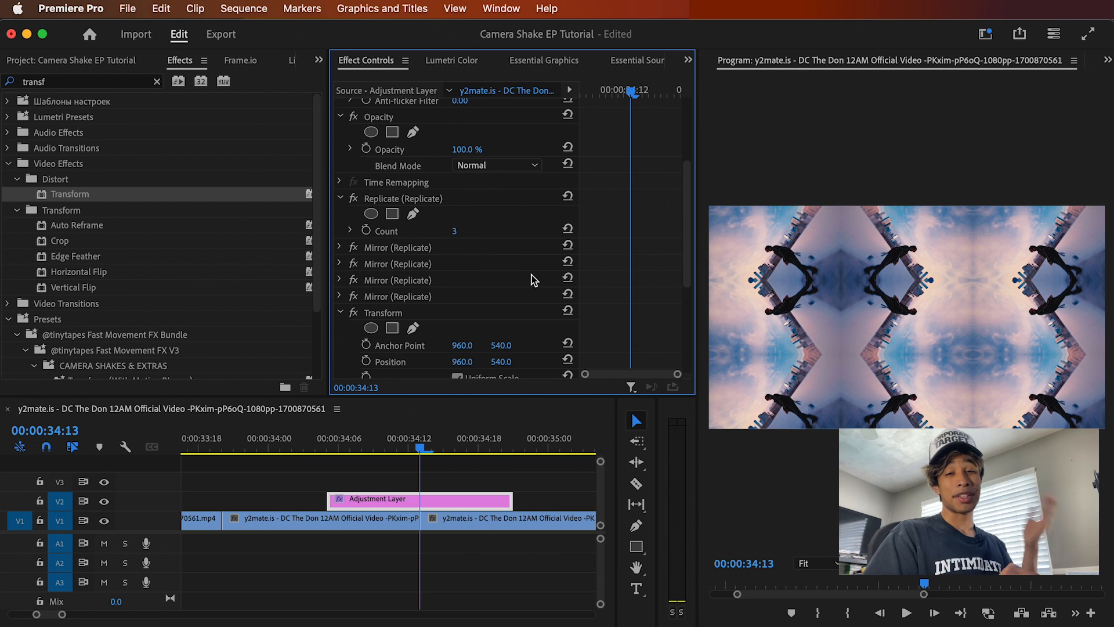
pyautogui.scroll(-3)
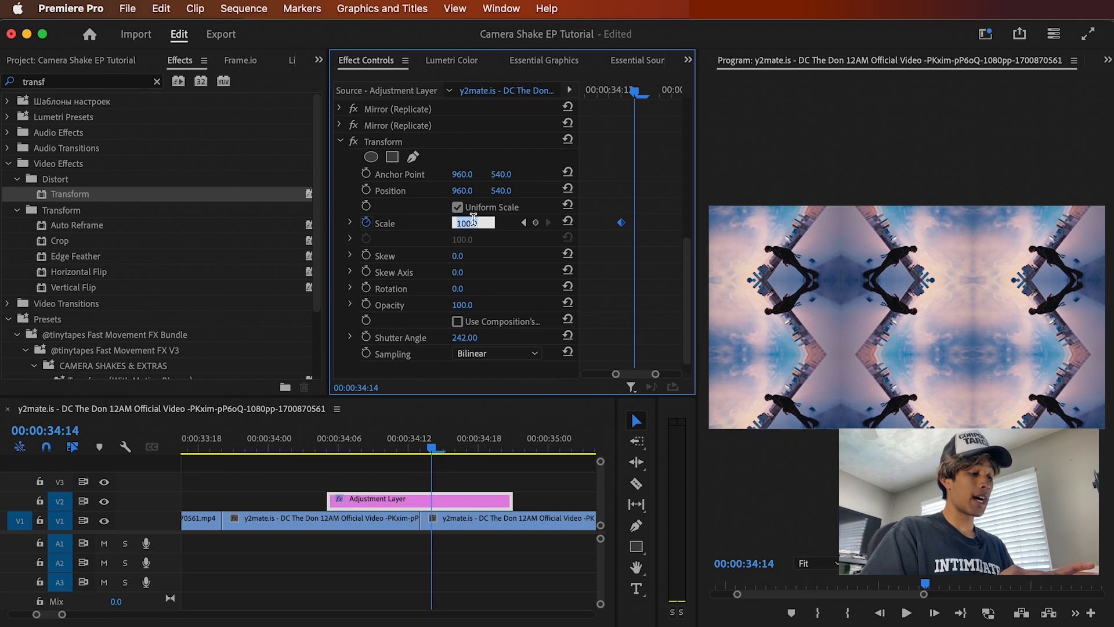
pyautogui.write('6')
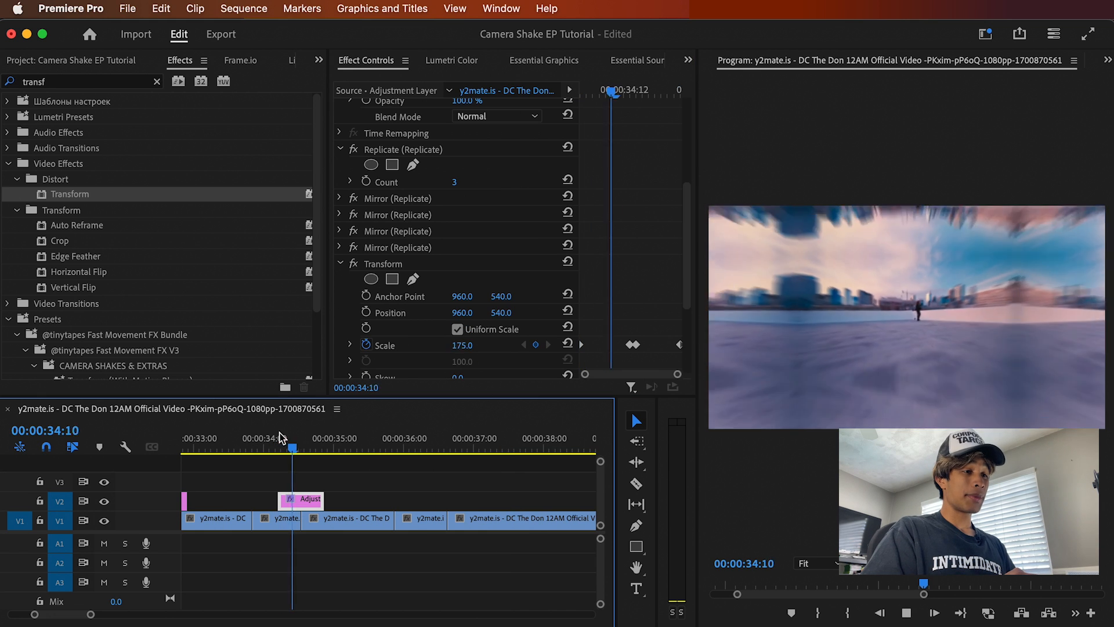
pyautogui.click(304, 439)
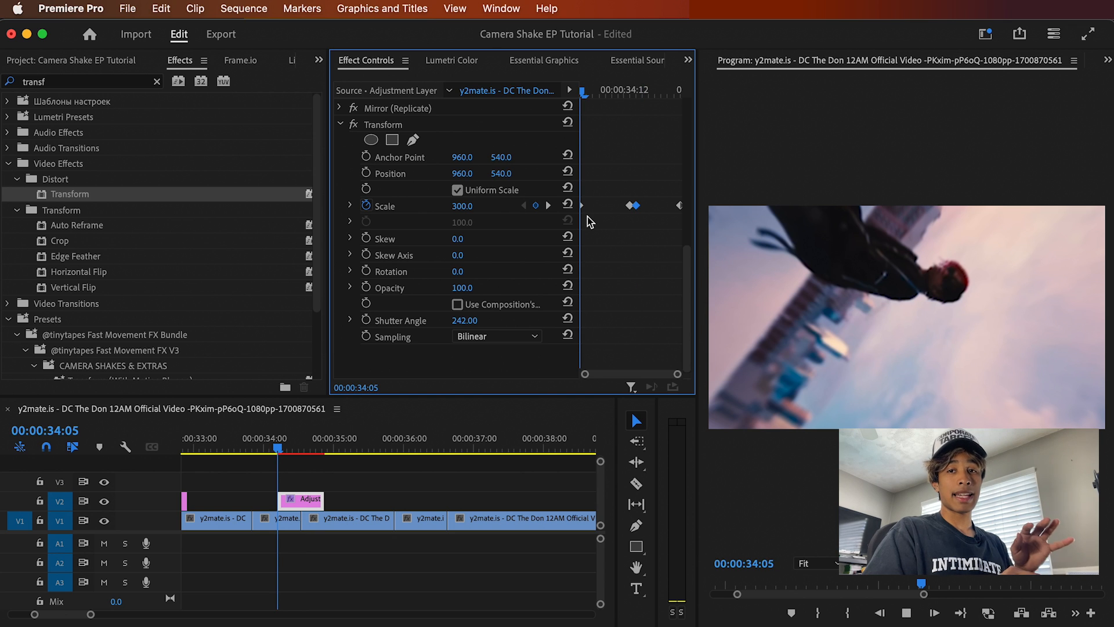
pyautogui.moveTo(514, 258)
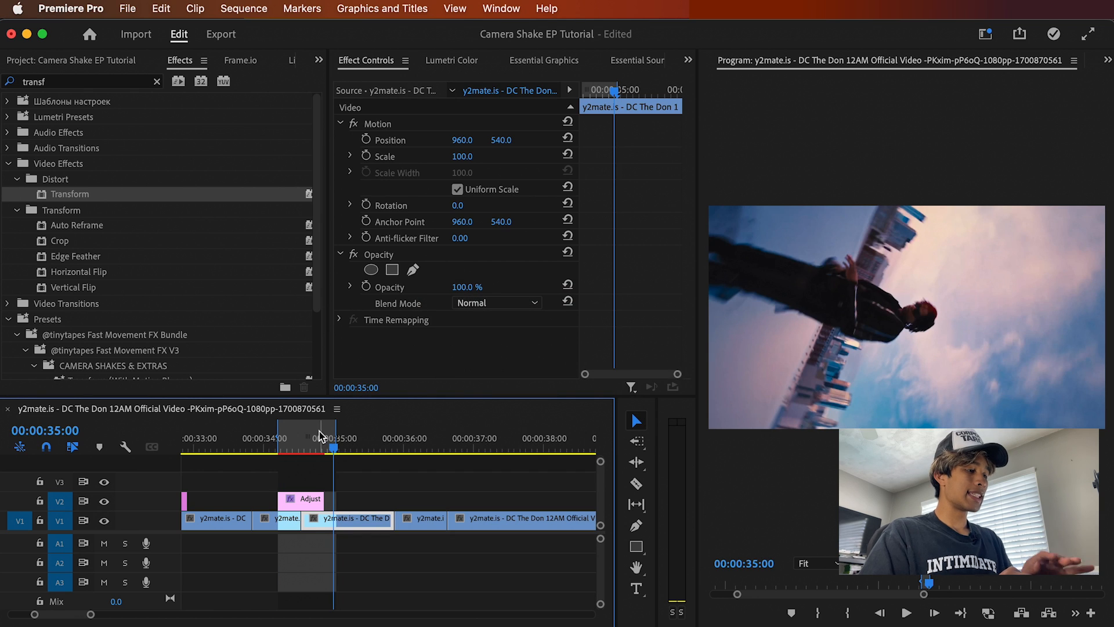
pyautogui.click(243, 9)
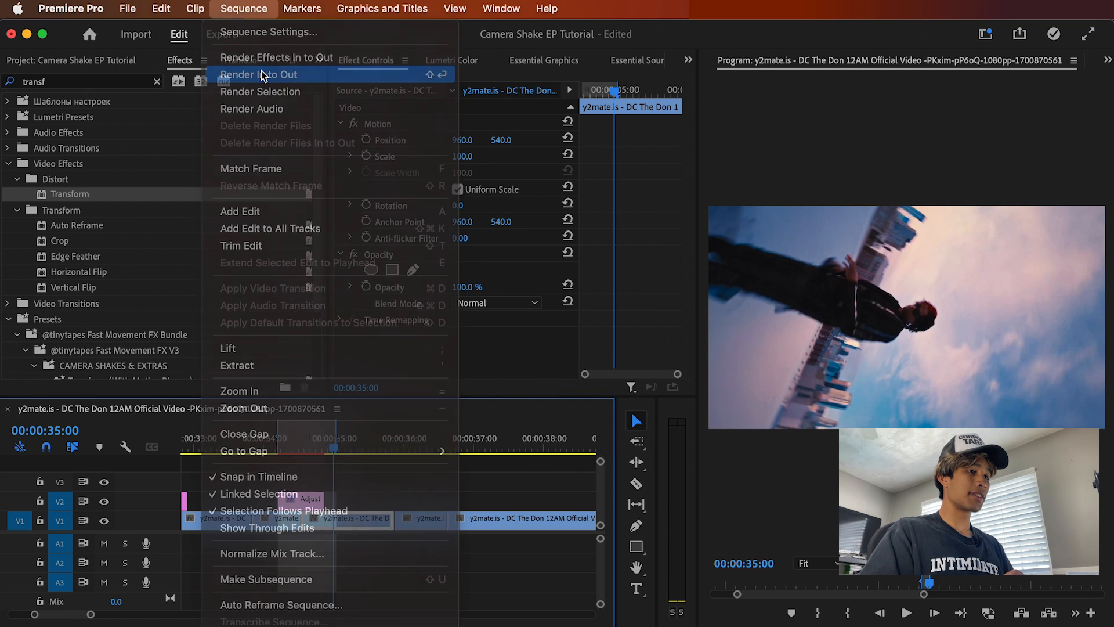
# - Render In to Out and preview the motion-blurred zoom-out
pyautogui.click(259, 74)
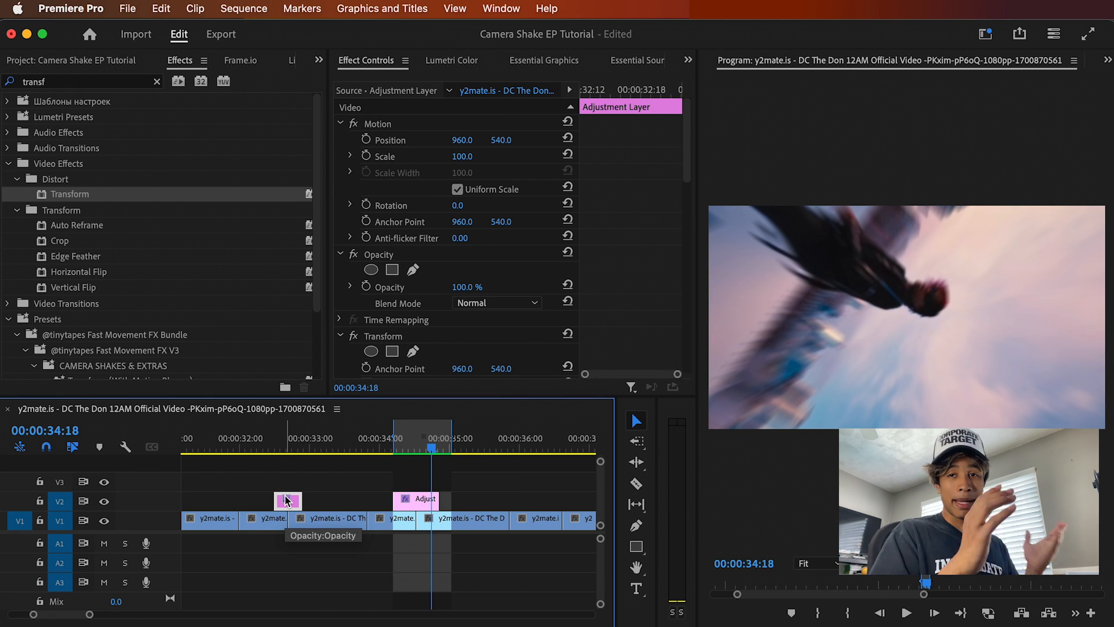
# - Place the longer adjustment layer on V2 under the zoom section, with the zoom layer on V3
pyautogui.moveTo(288, 502); pyautogui.dragTo(418, 480)
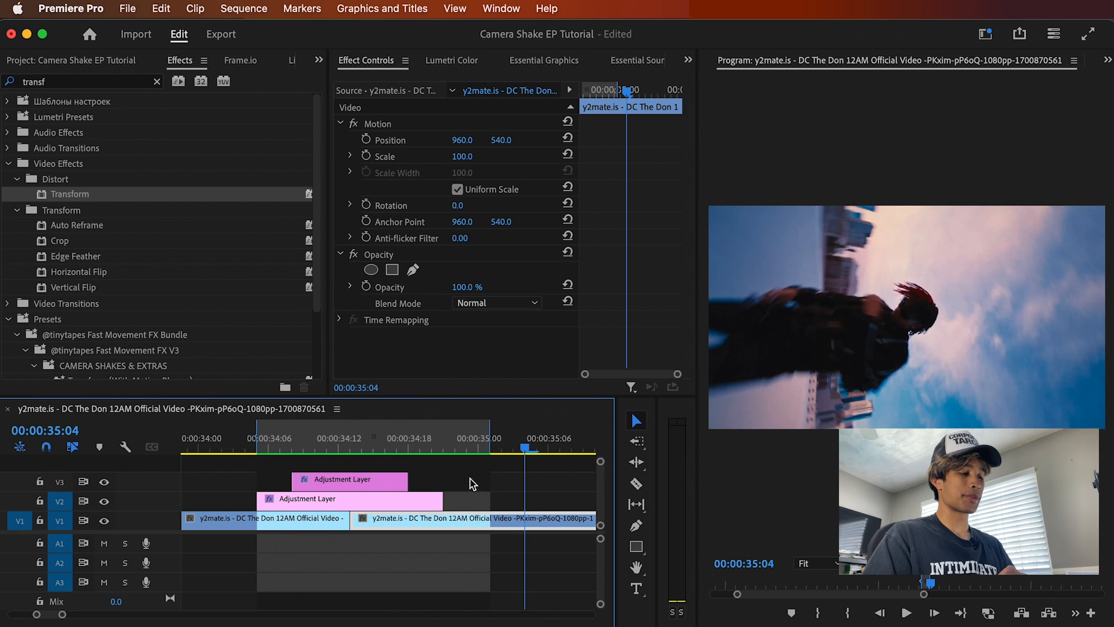
pyautogui.moveTo(350, 499)
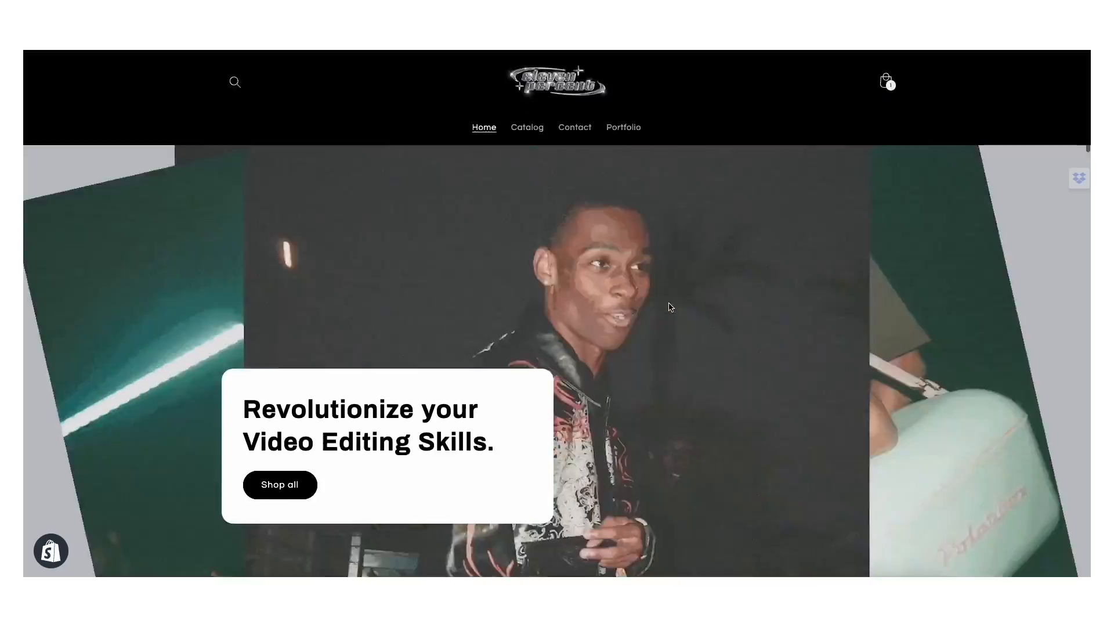
pyautogui.scroll(-3)
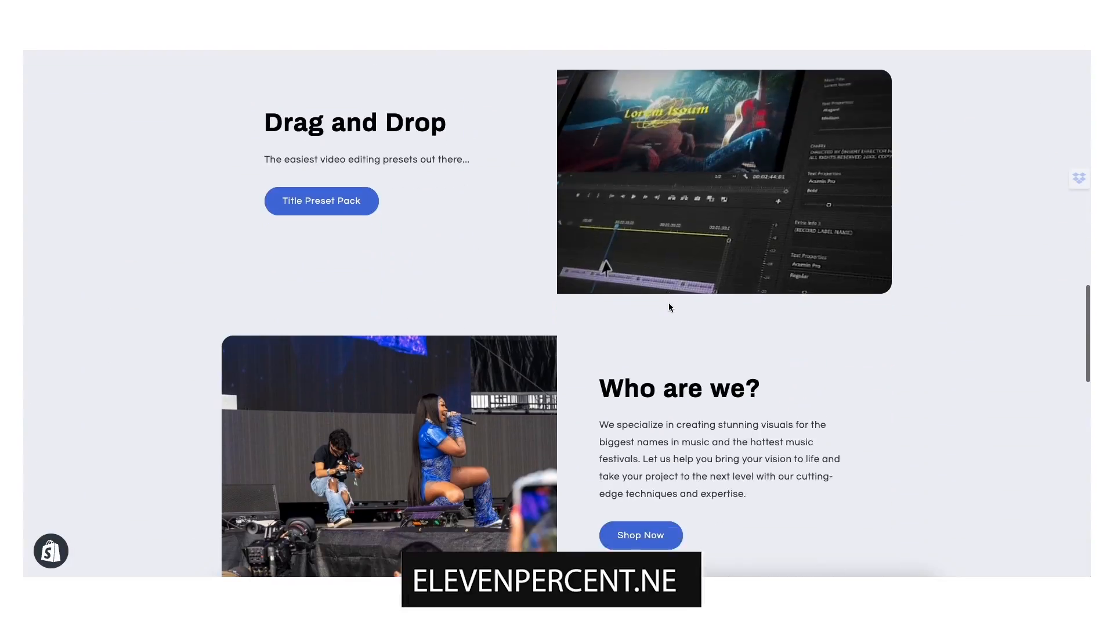